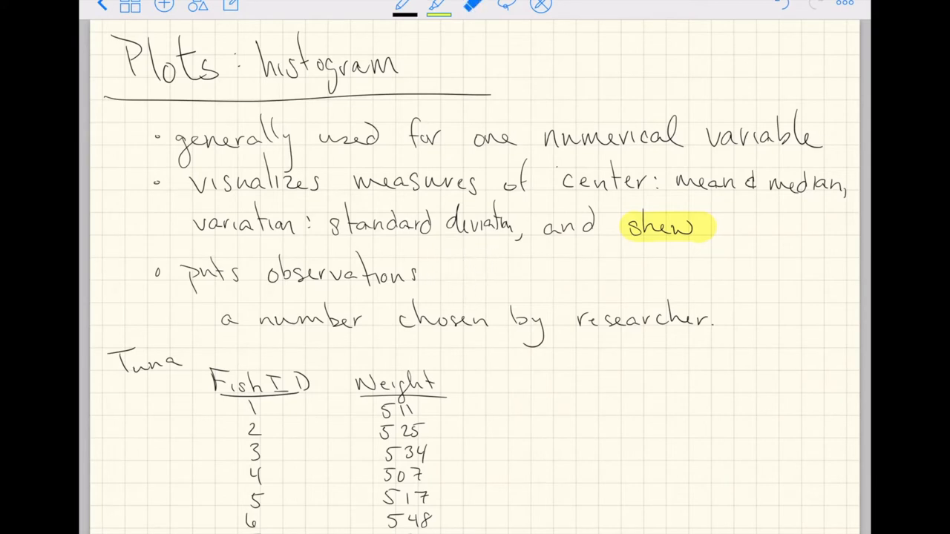
Handwrite 'into some number of bins,' after the third bullet, correcting a misspelled 'number'
drag(438, 279, 478, 279)
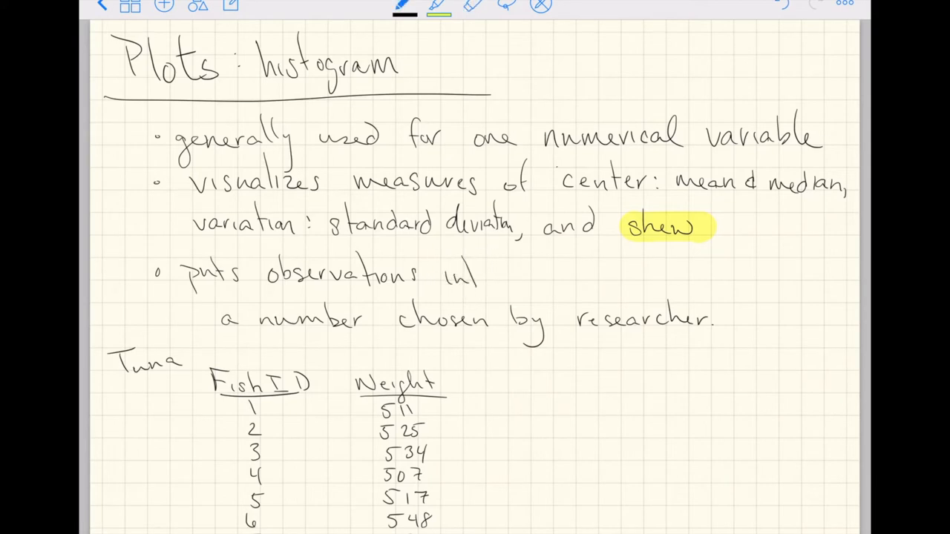
text(into some)
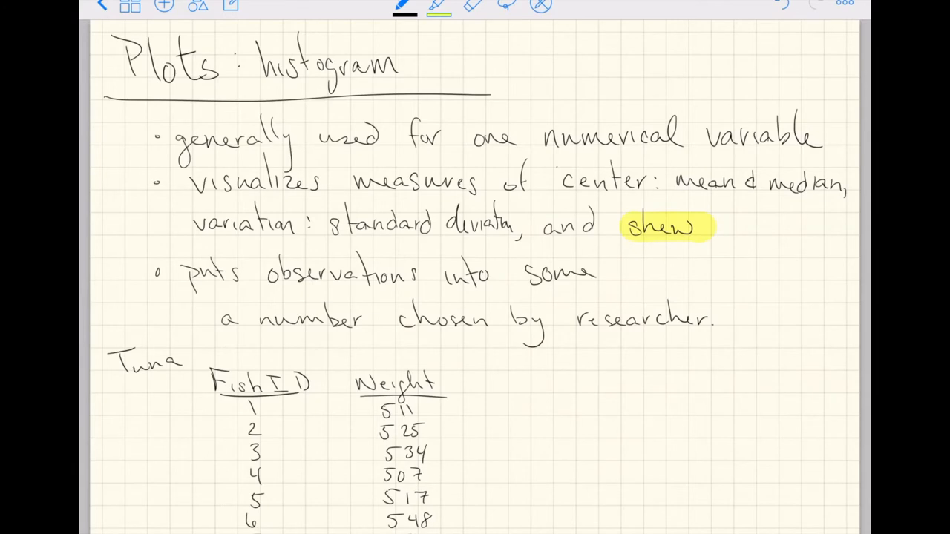
text(nubers)
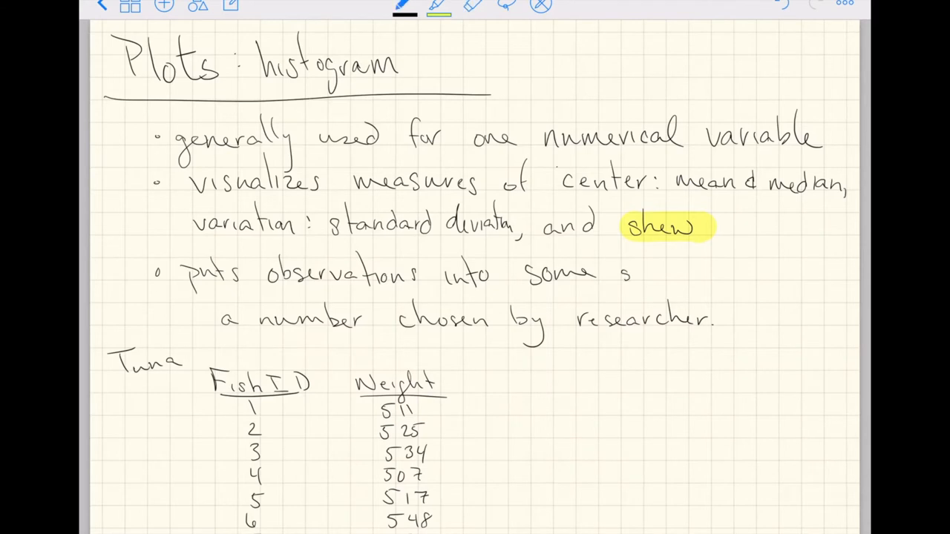
text(number of)
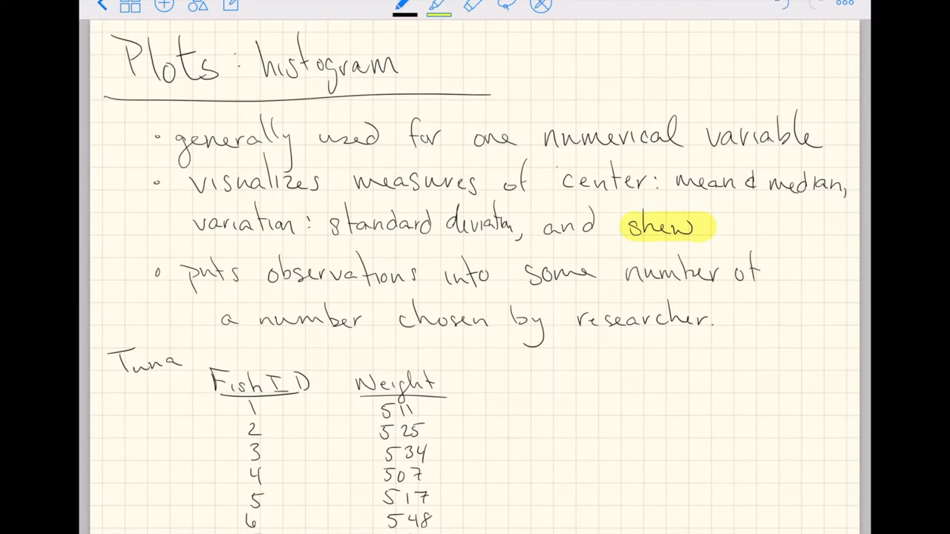
text(bins,)
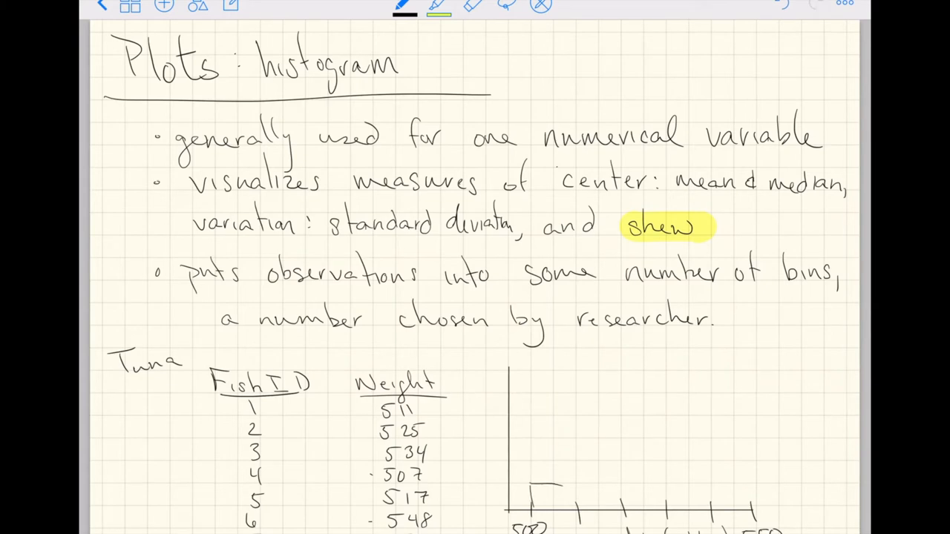
Draw the two tuna histogram bars, mark the vertical scale with 2 and label it 'count'
drag(519, 493, 579, 498)
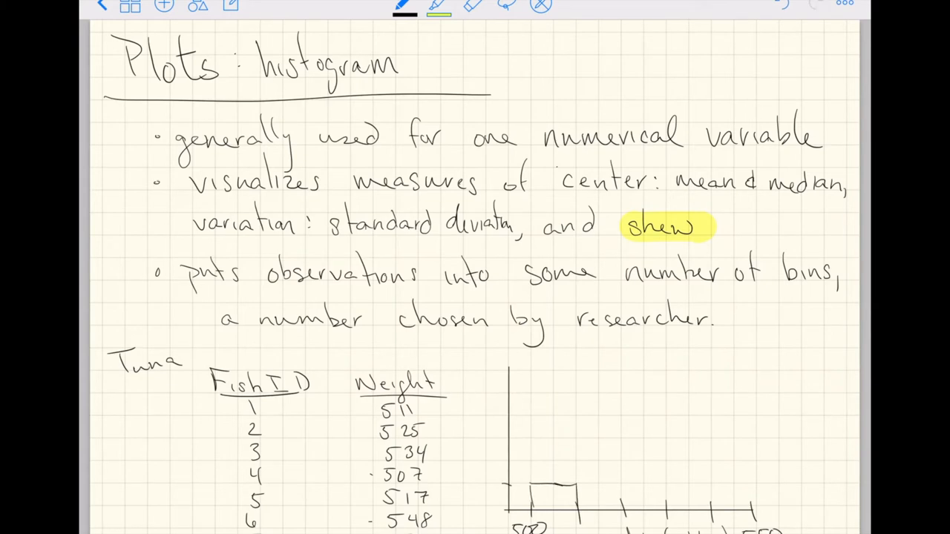
click(483, 483)
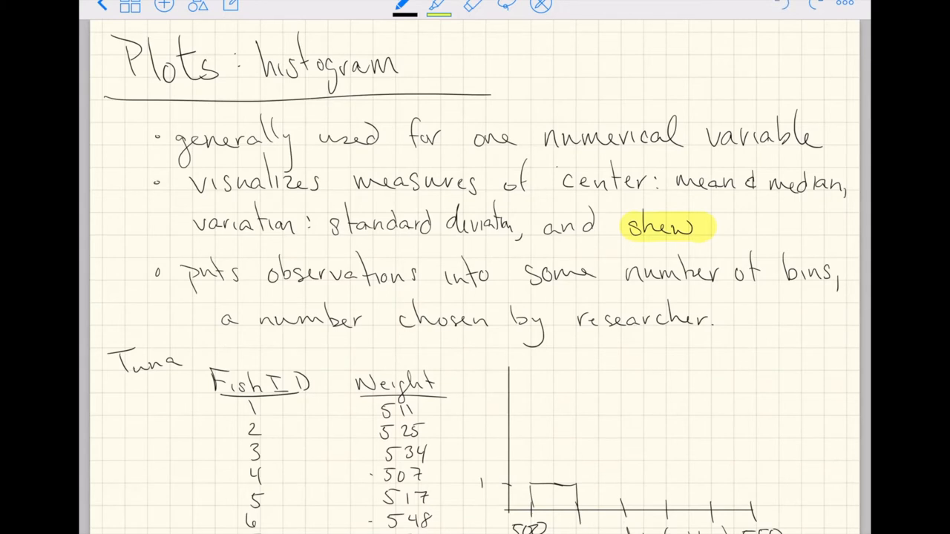
drag(575, 505, 623, 460)
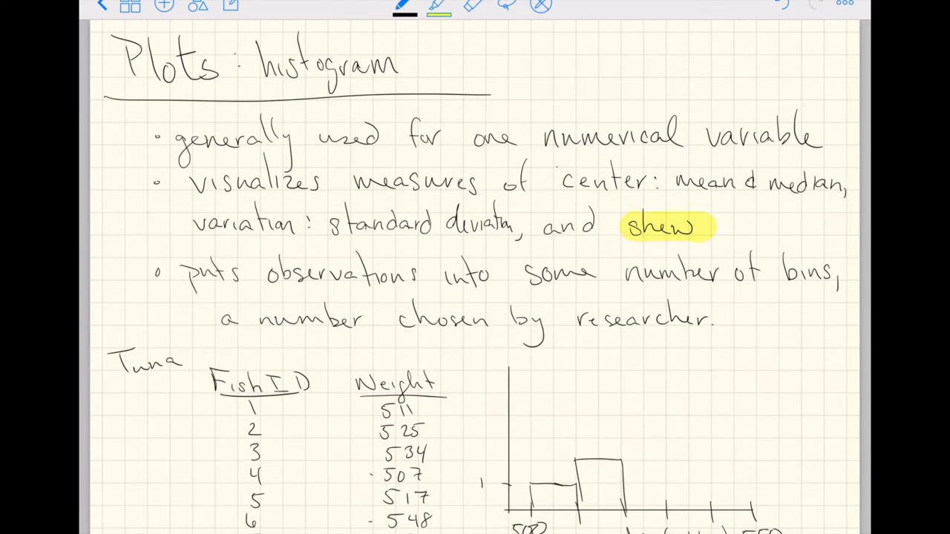
text(2)
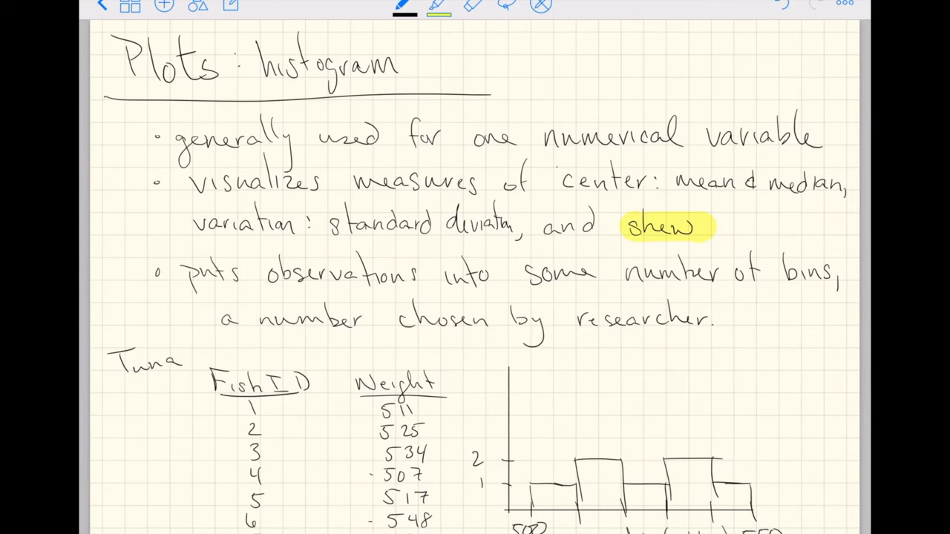
text(count)
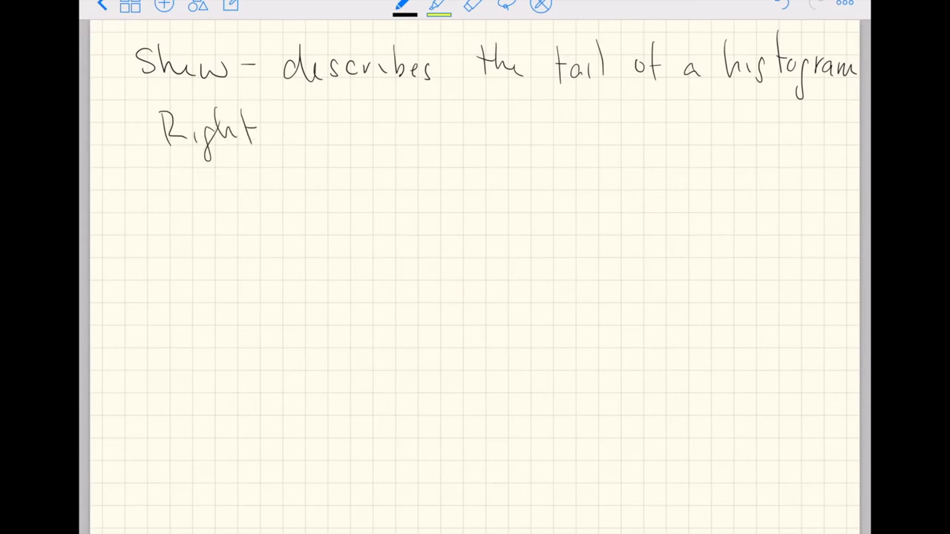
Write 'skew' after 'Right' and draw straight vertical and horizontal axes for the sketch
drag(282, 138, 357, 134)
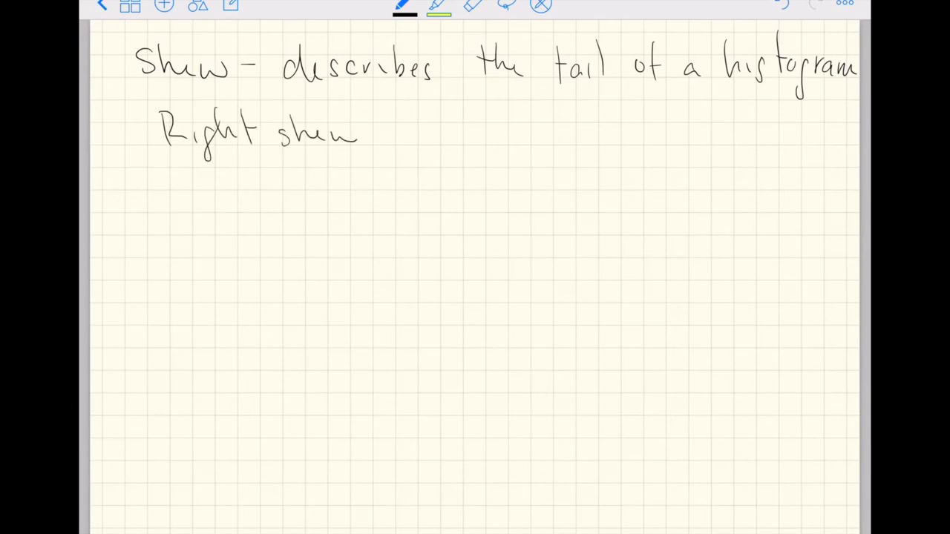
drag(129, 171, 135, 327)
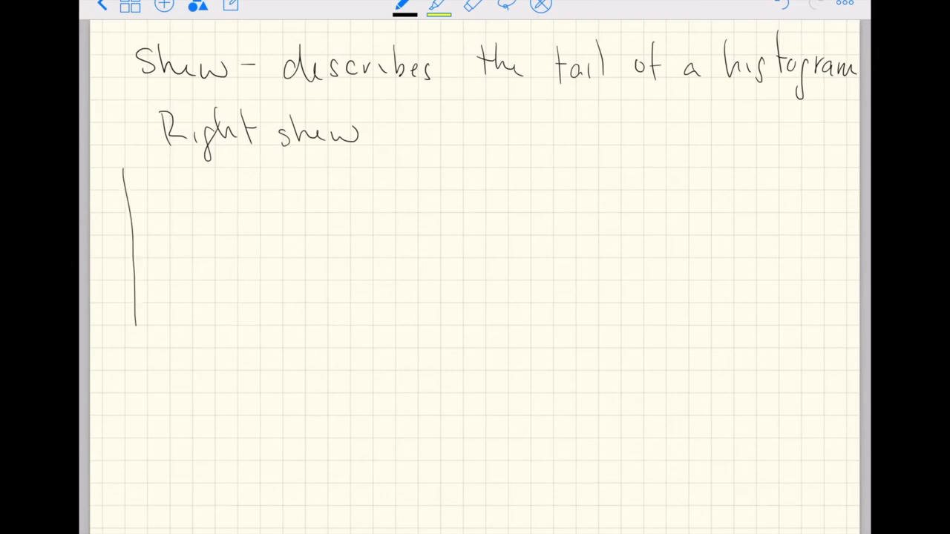
drag(134, 171, 129, 356)
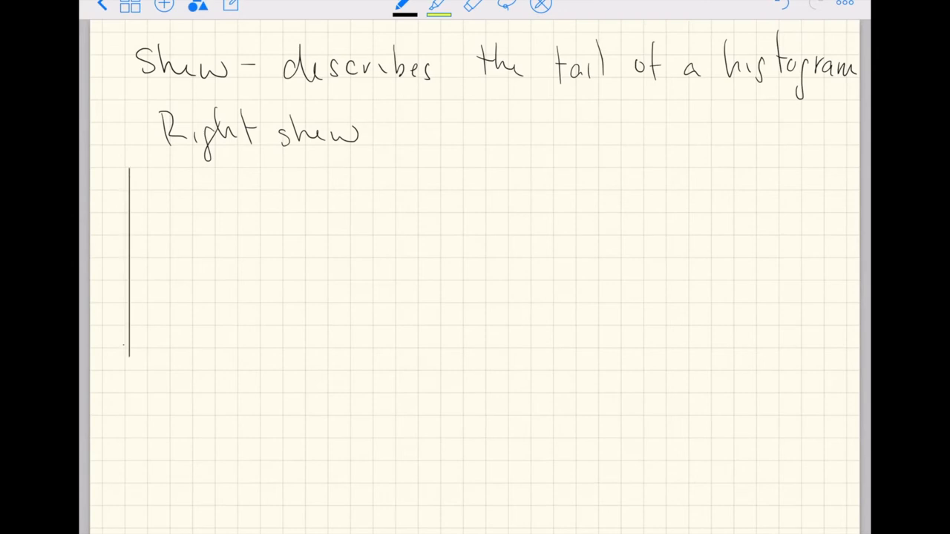
drag(128, 350, 405, 349)
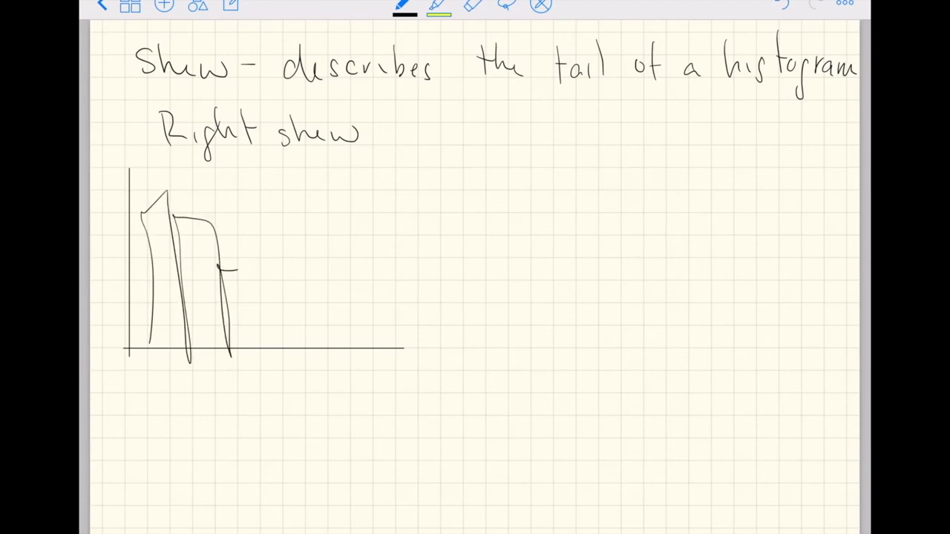
Sketch tall left bars shrinking into a long tail toward the right
drag(238, 264, 368, 338)
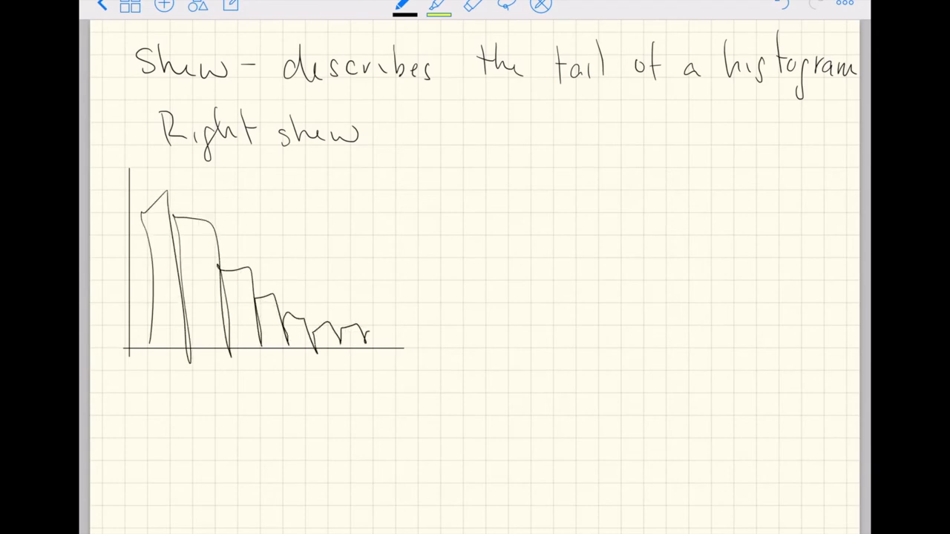
drag(156, 375, 353, 375)
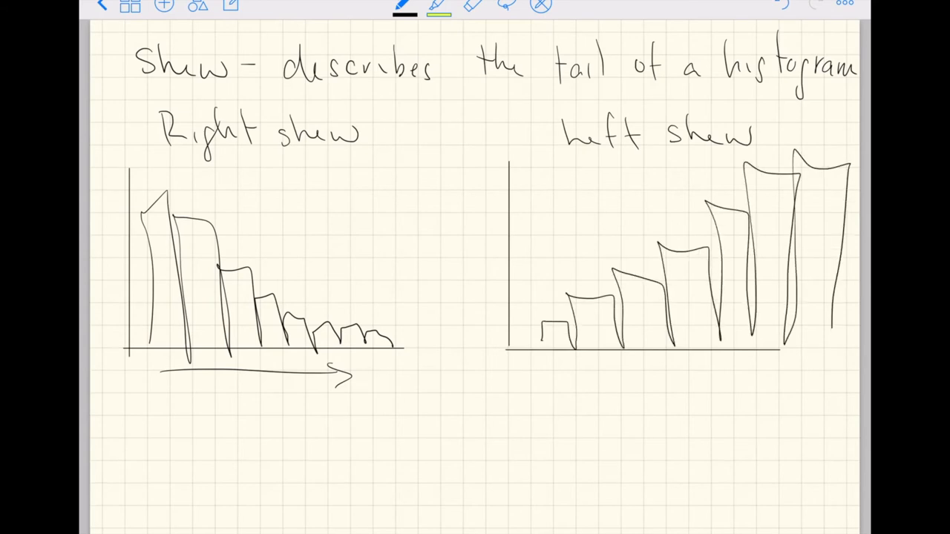
Sketch the left-skew histogram bars rising from left to right
drag(780, 364, 579, 375)
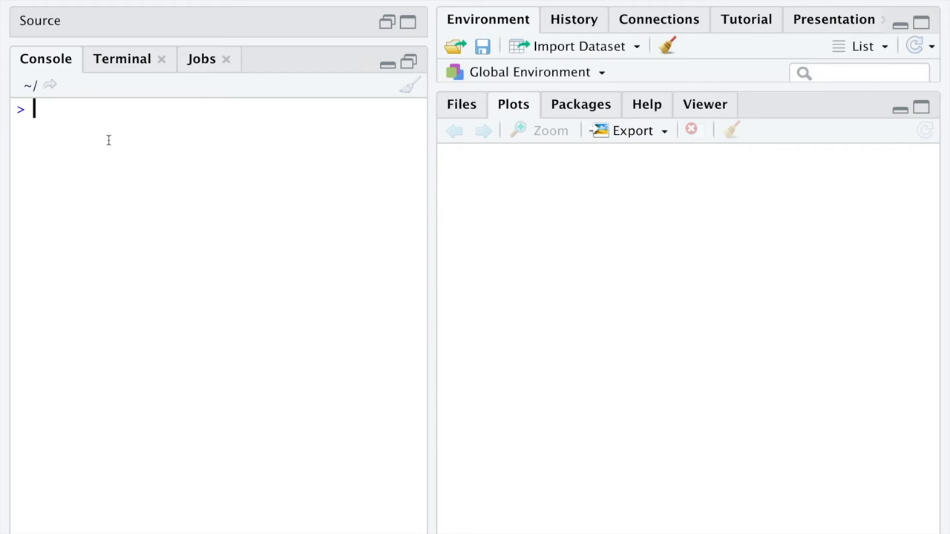
Load ggplot2 in the console with library(ggplot2), completing the name from autocomplete
text(library(gg)
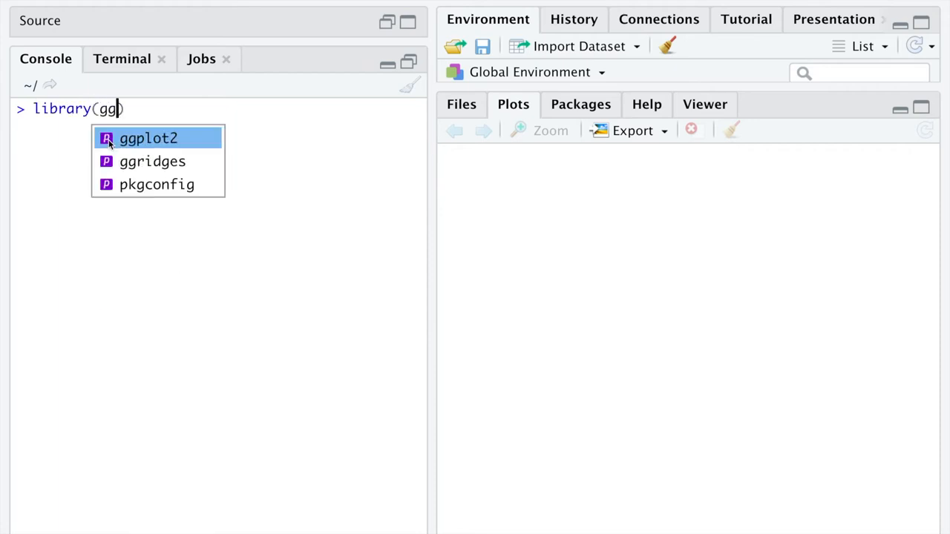
click(148, 138)
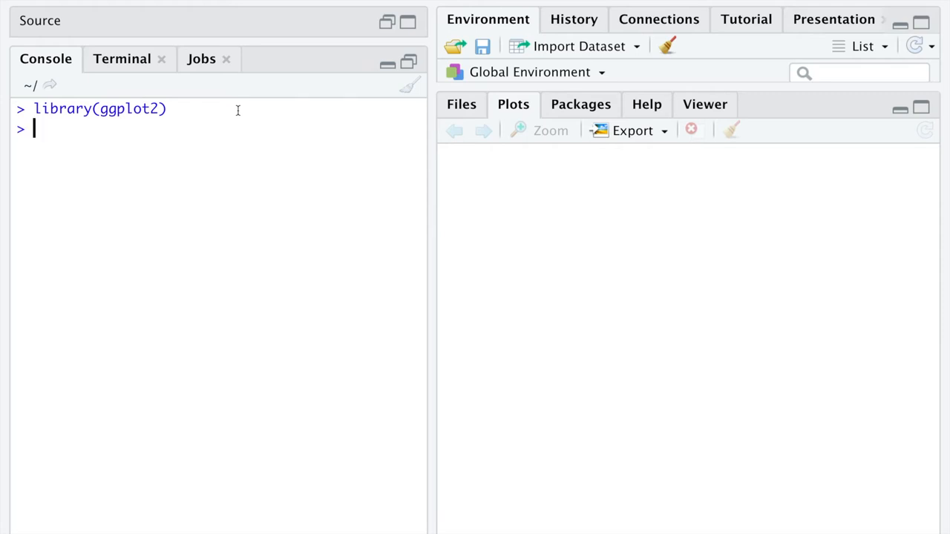
Run head(ToothGrowth) to print its first six rows in the console
text(head(ToothGrowth)
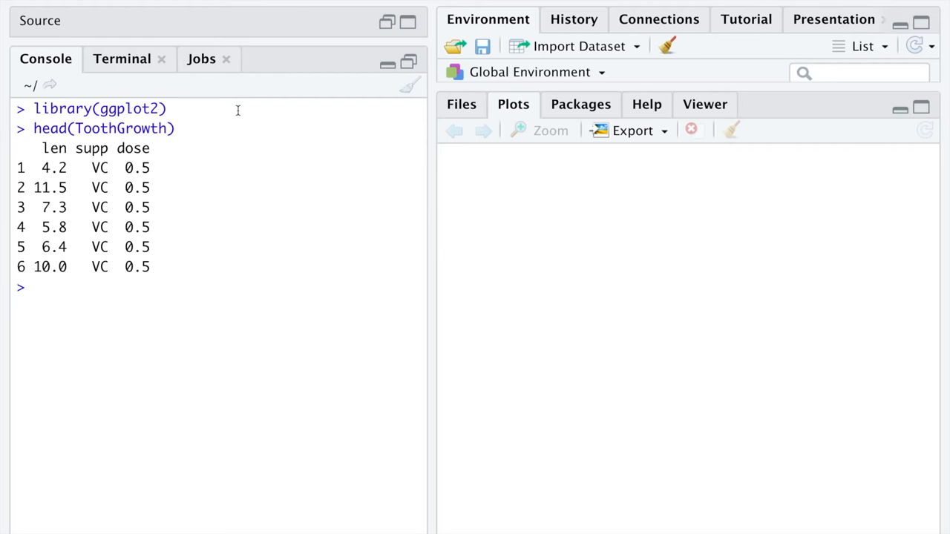
double_click(50, 128)
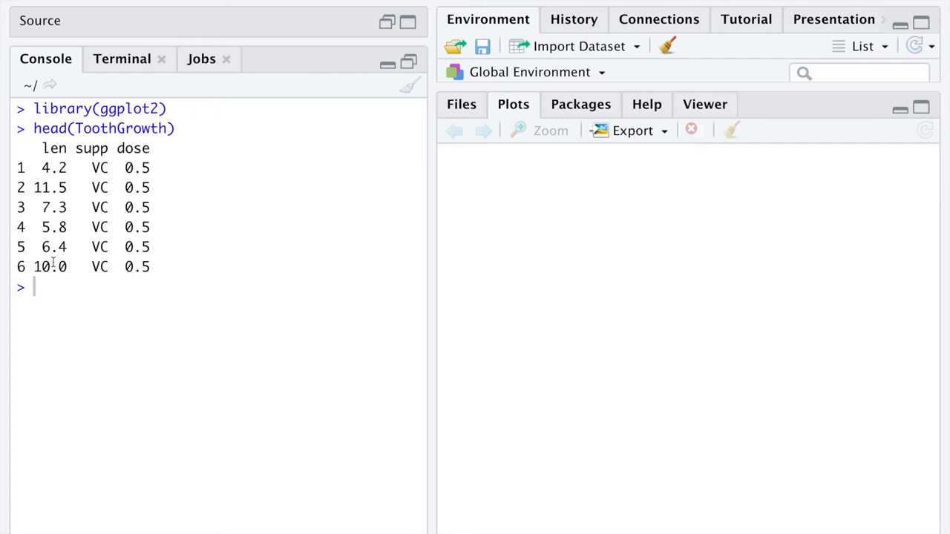
mouse_move(133, 216)
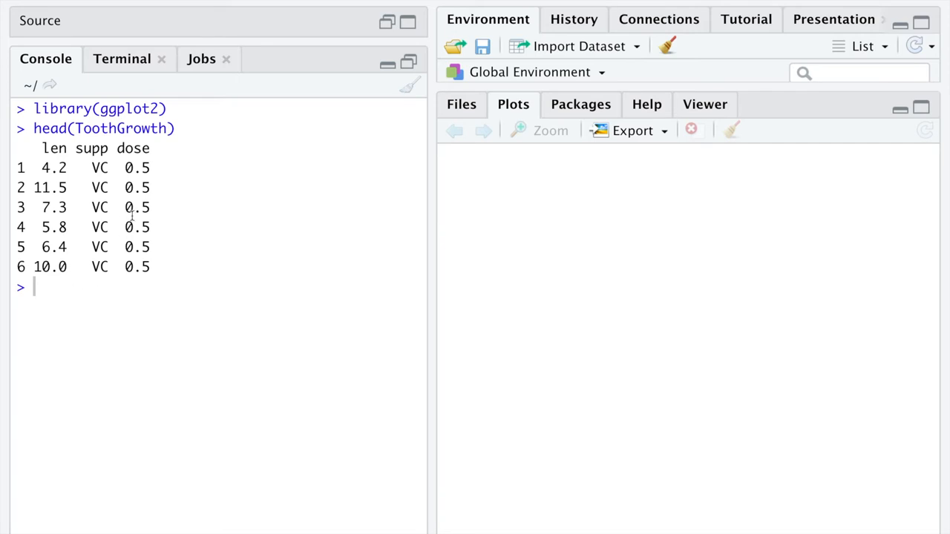
mouse_move(146, 258)
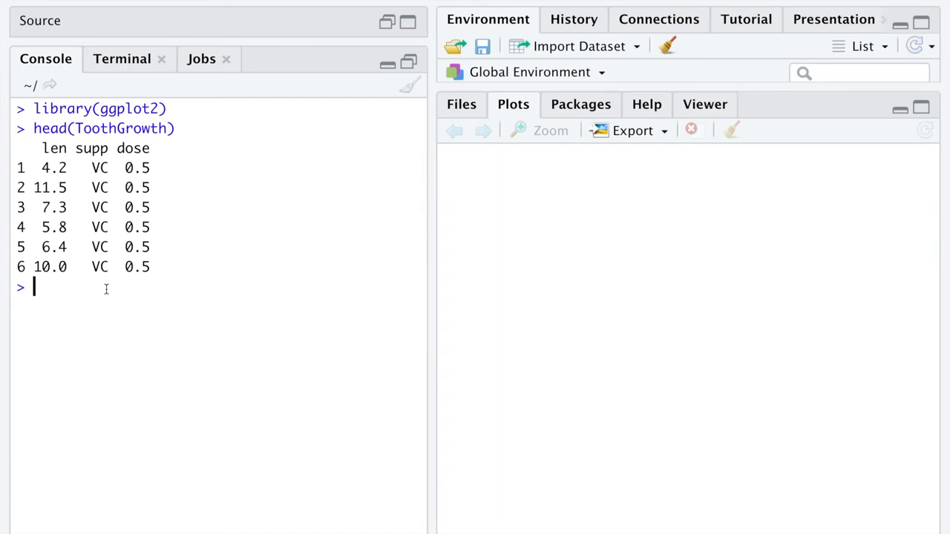
Start a ggplot(ToothGrowth, aes()) call at the console prompt
text(ggplot()
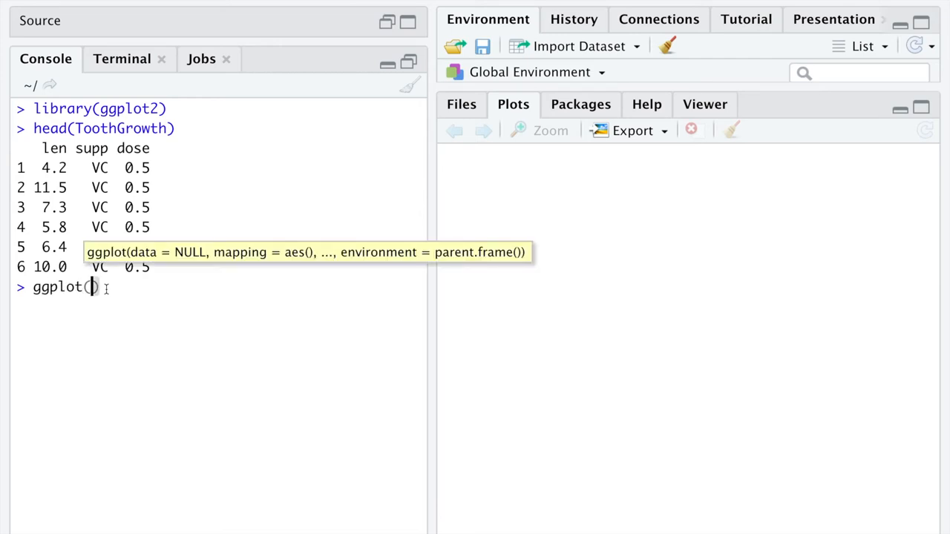
mouse_move(185, 403)
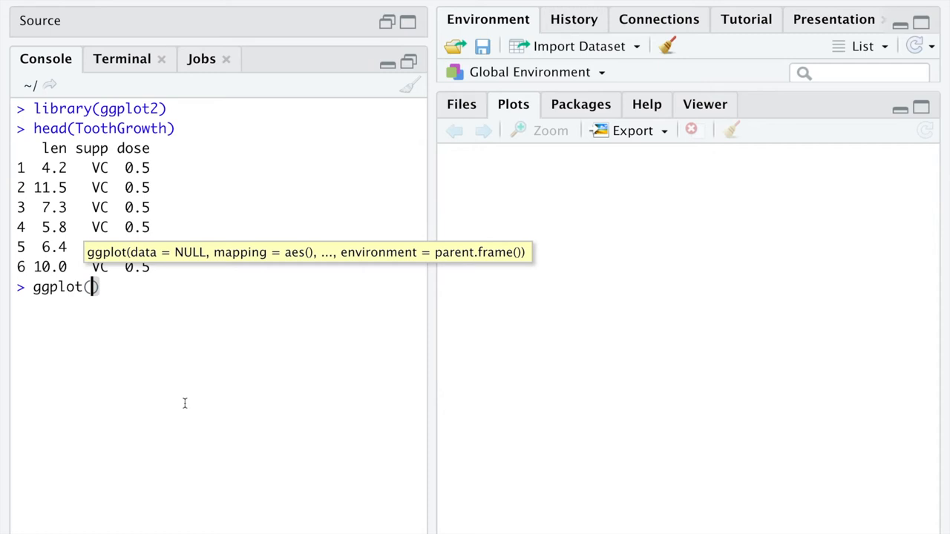
text(ToothGrowth)
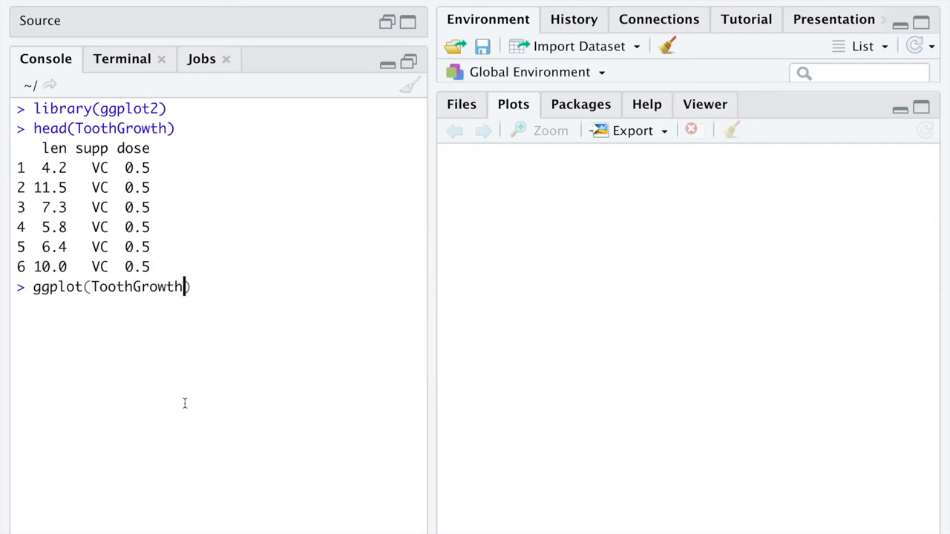
text(,)
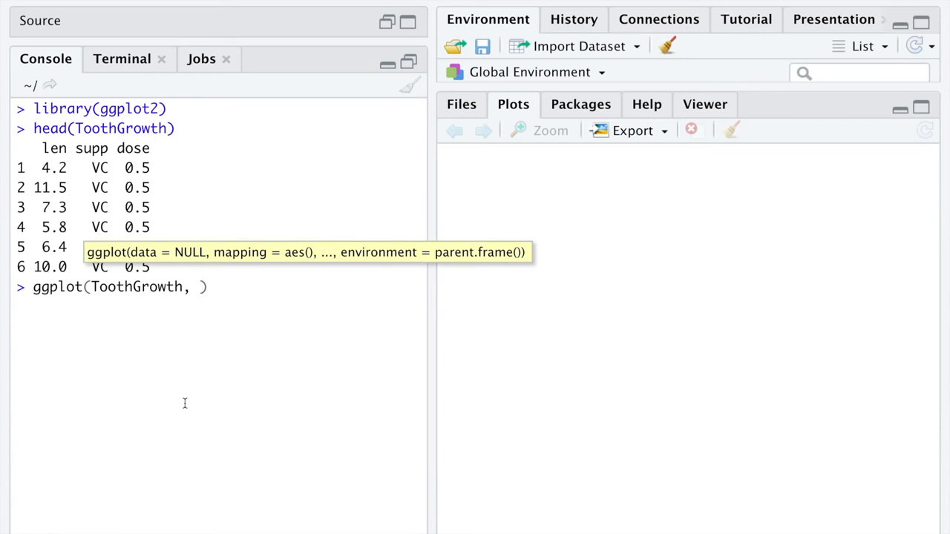
text(aes())
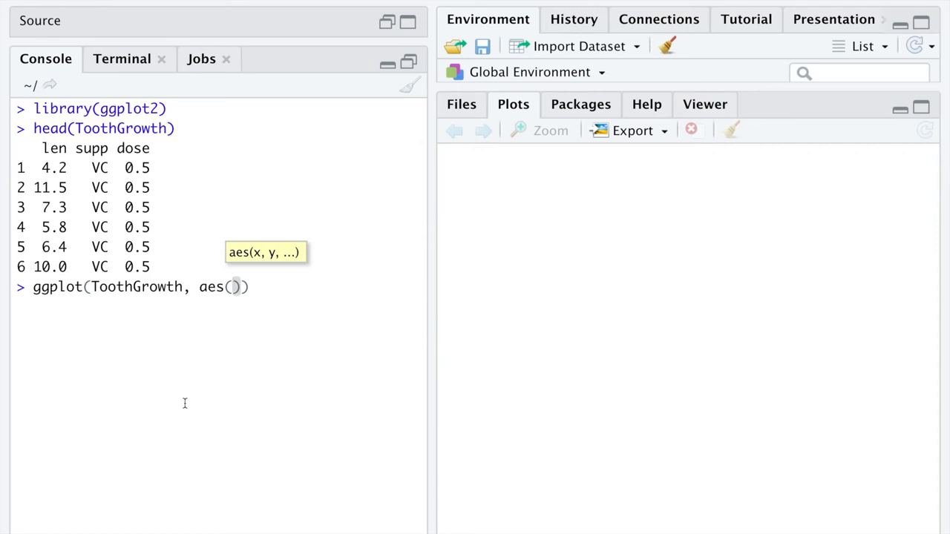
Map len and run geom_histogram(bins = 31), then widen the Plots pane for the histogram
text(len)
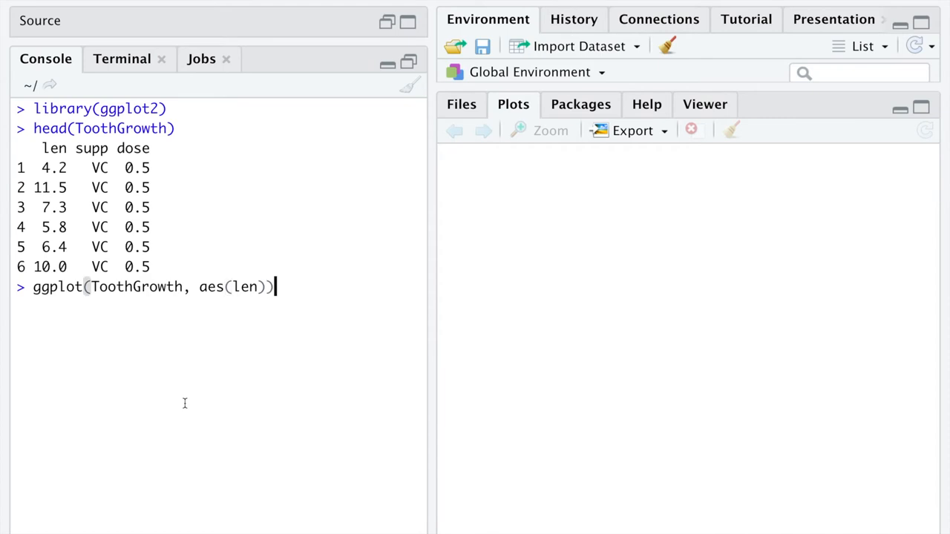
text(+ geom)
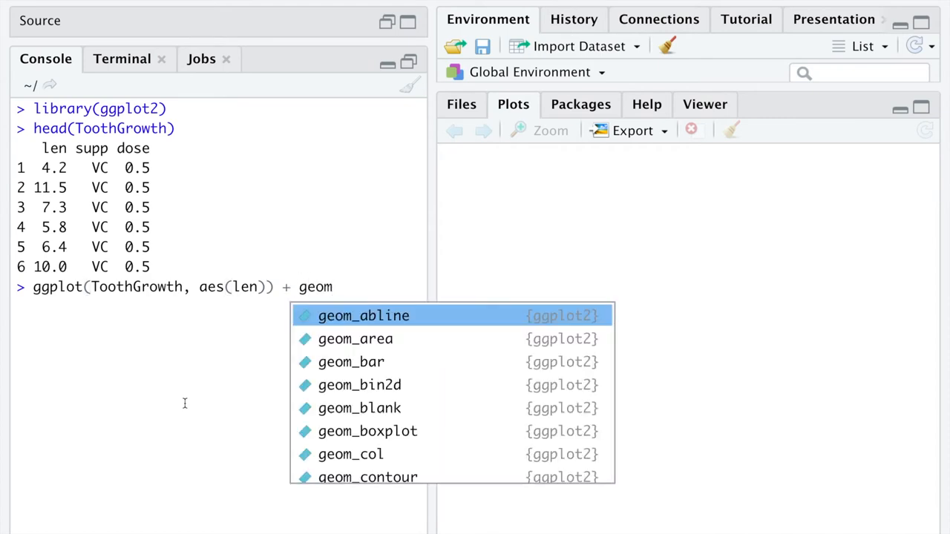
text(_histogram()
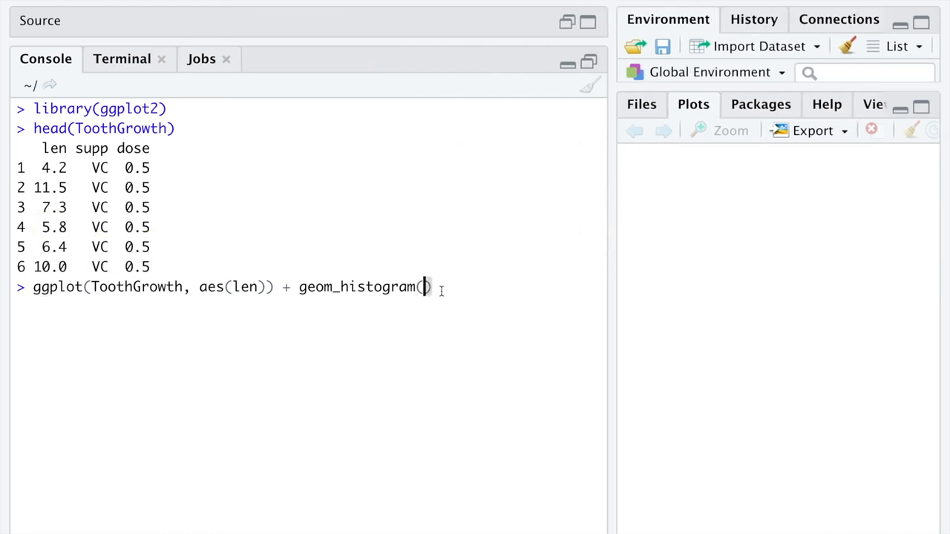
text(bins =)
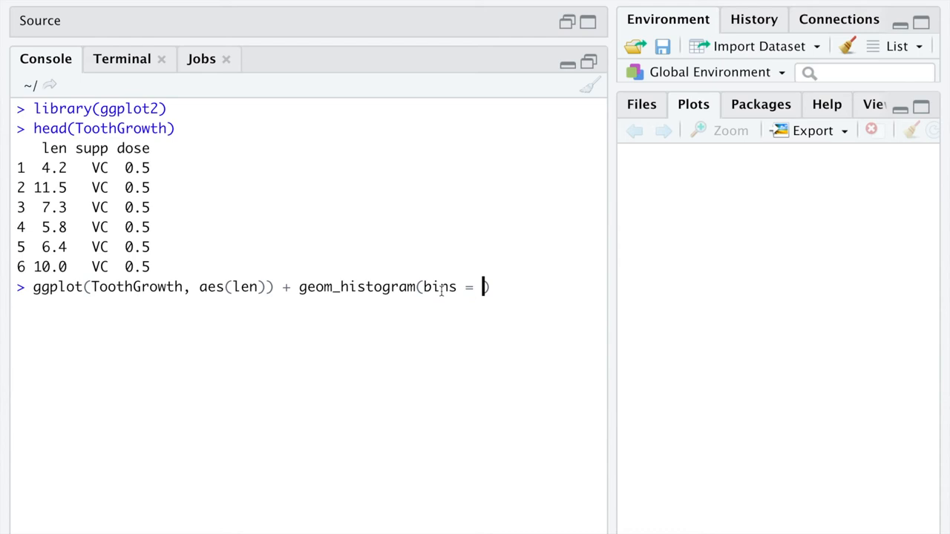
mouse_move(498, 343)
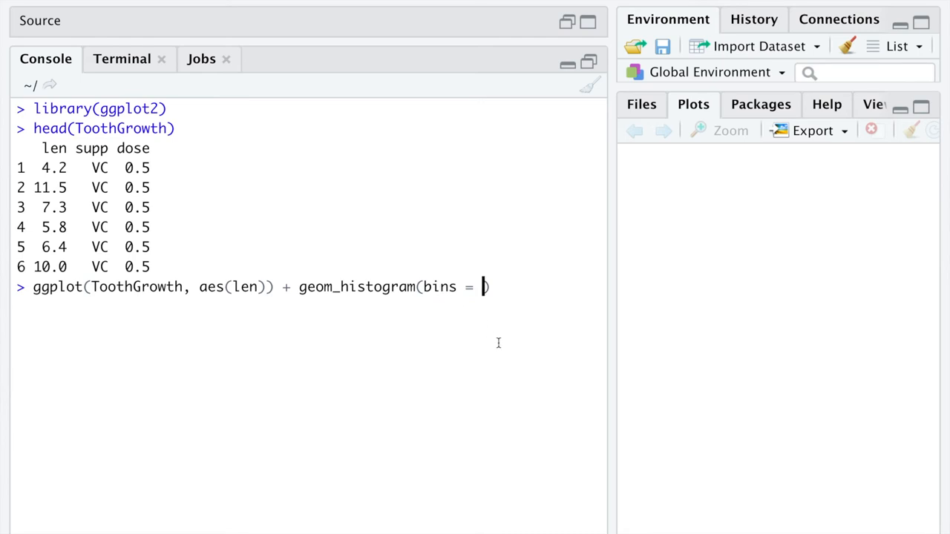
text(3)
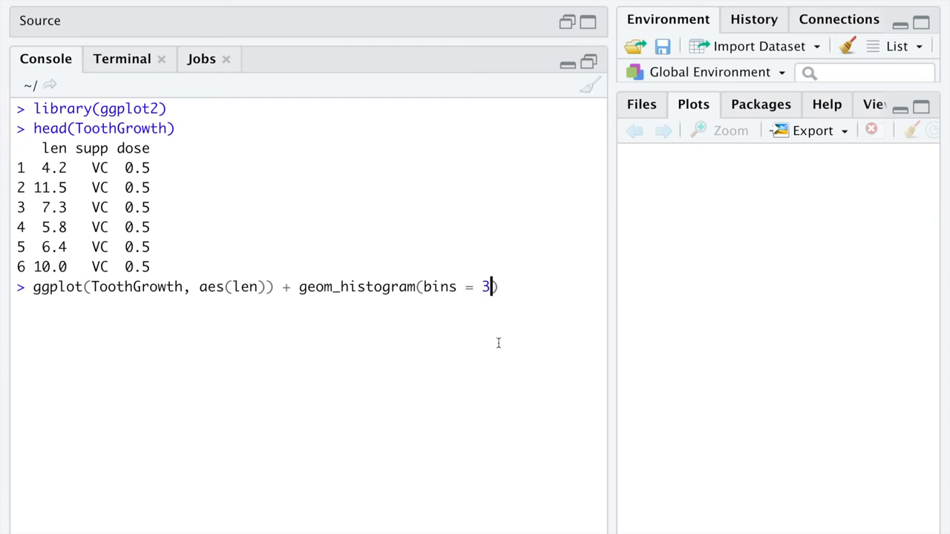
text(1)
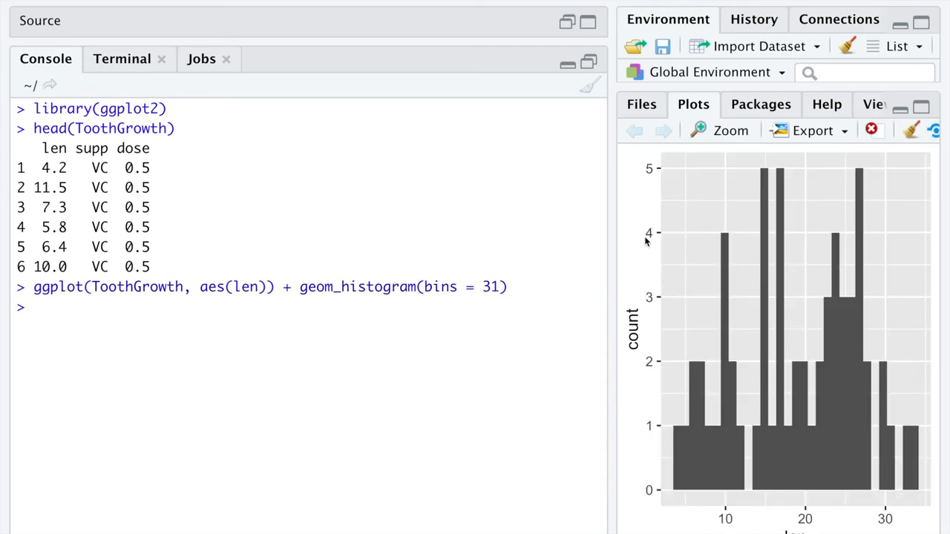
drag(609, 236, 518, 236)
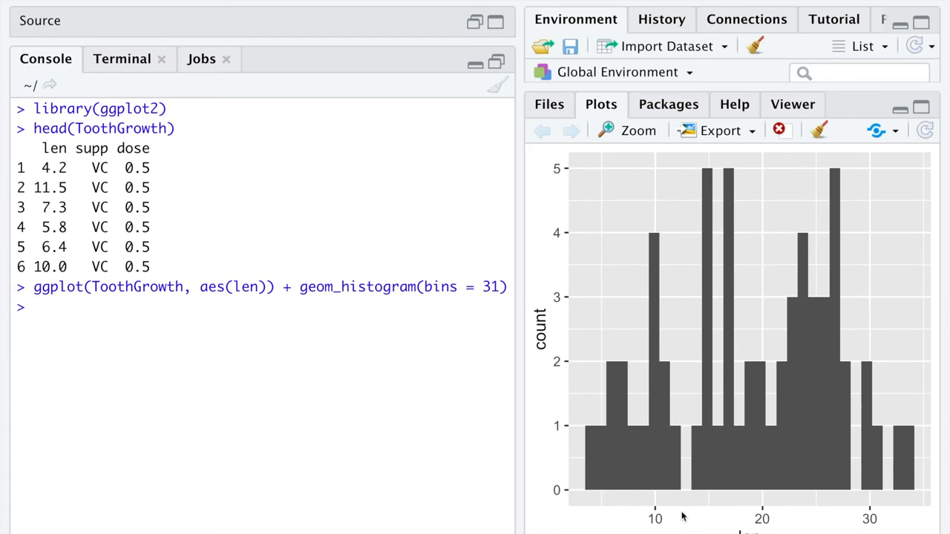
mouse_move(622, 372)
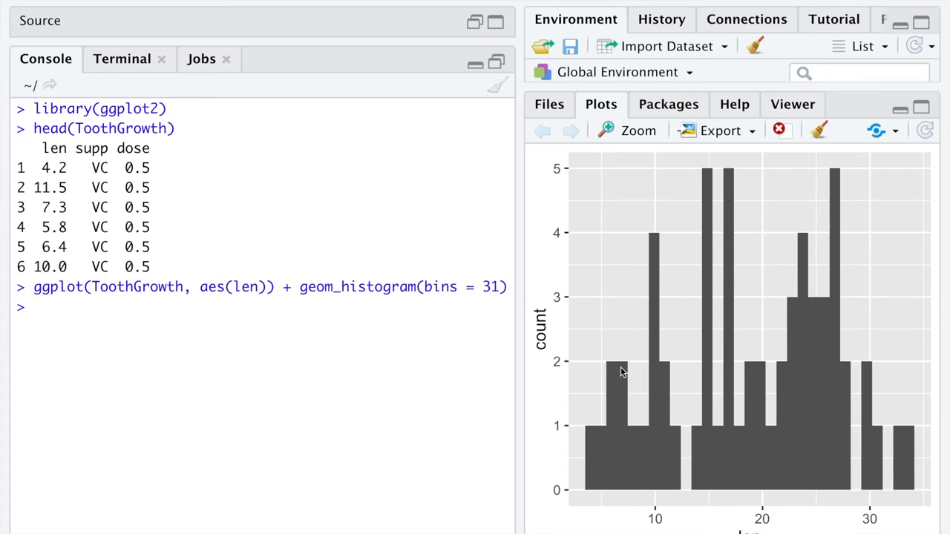
mouse_move(712, 259)
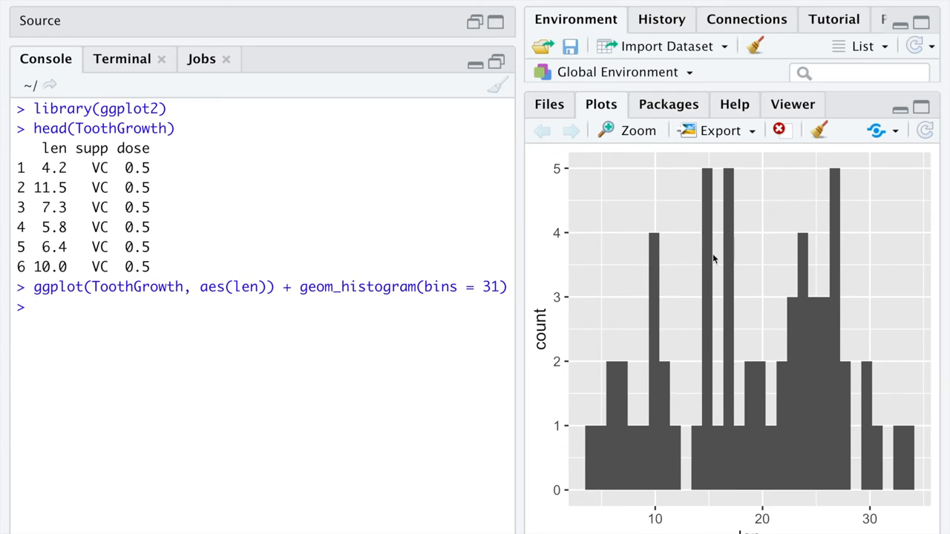
mouse_move(784, 378)
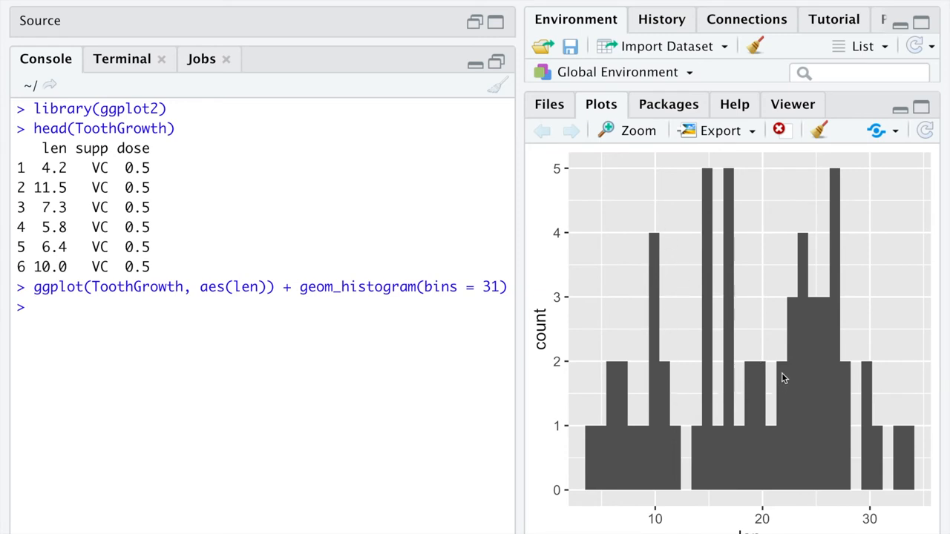
mouse_move(771, 397)
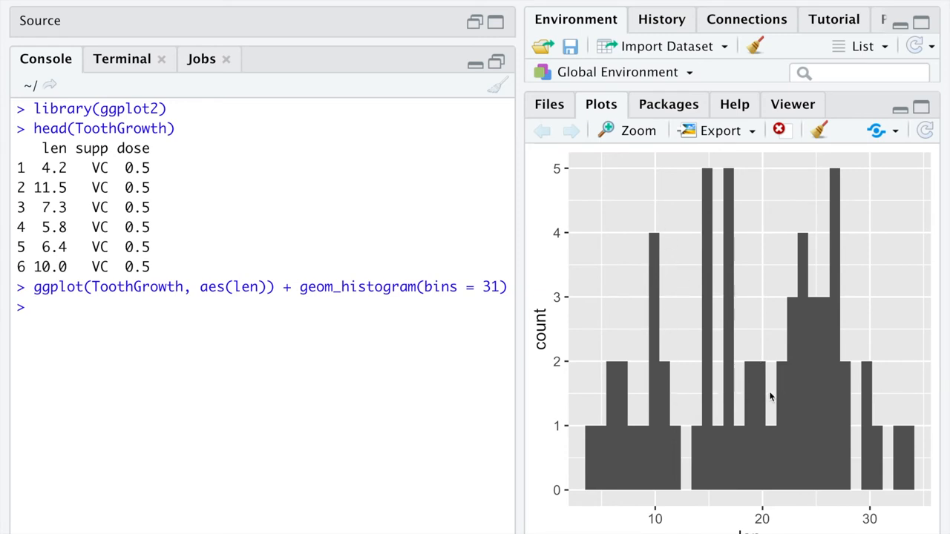
mouse_move(686, 481)
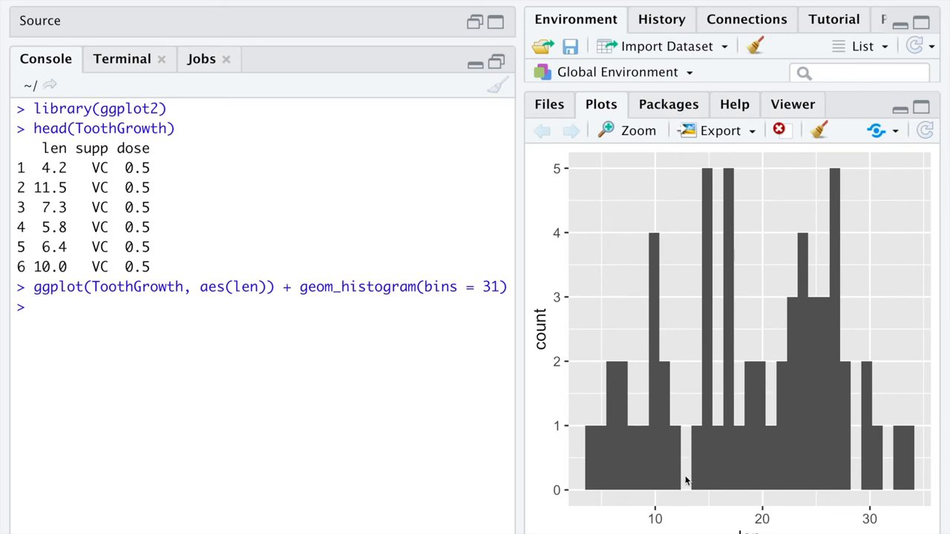
mouse_move(856, 432)
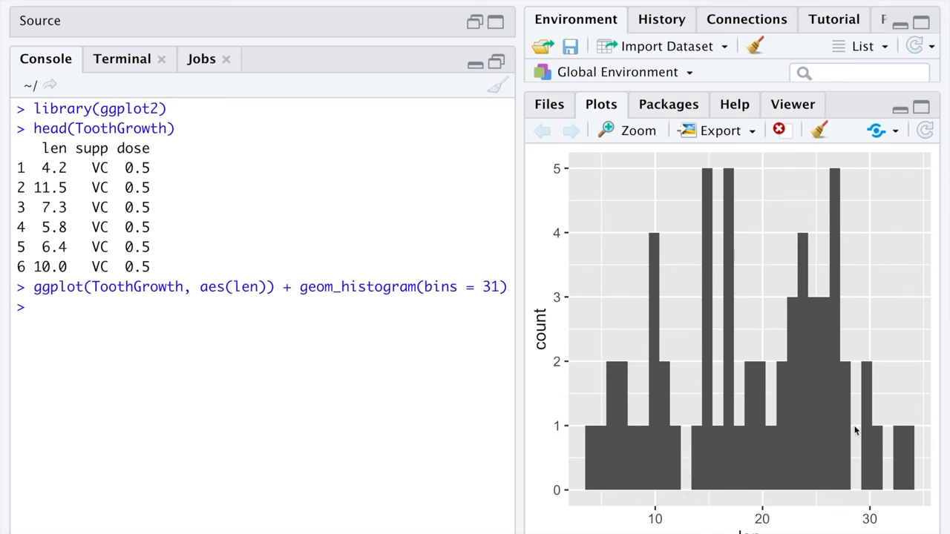
mouse_move(904, 443)
text(ggplot(ToothGrowth, aes(len)) + geom_histogram(bins = 310))
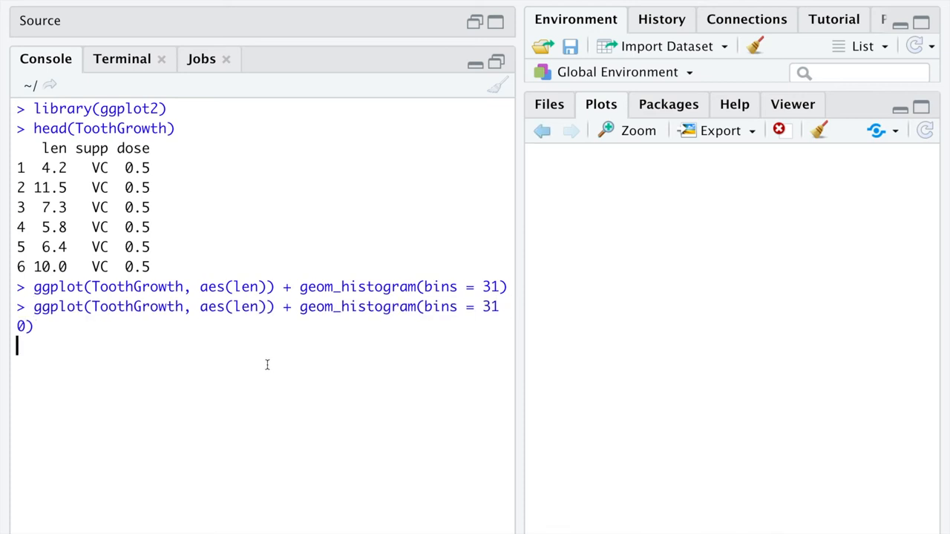
Rerun the len histogram with bins edited from 310 down through 31, 21, 15, 11, 9 and 7
key(Return)
text(ggplot(ToothGrowth, aes(len)) + geom_histogram(bins = 1))
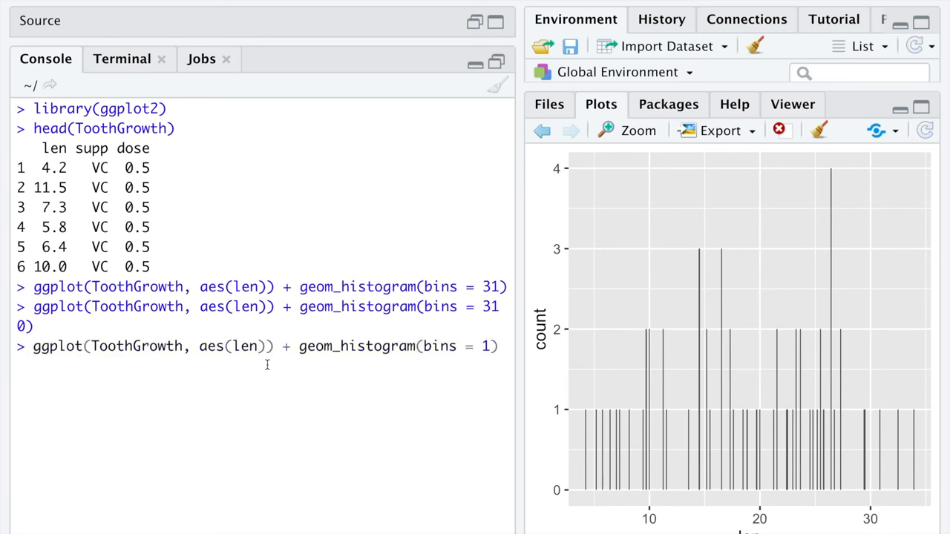
text(7)
key(Return)
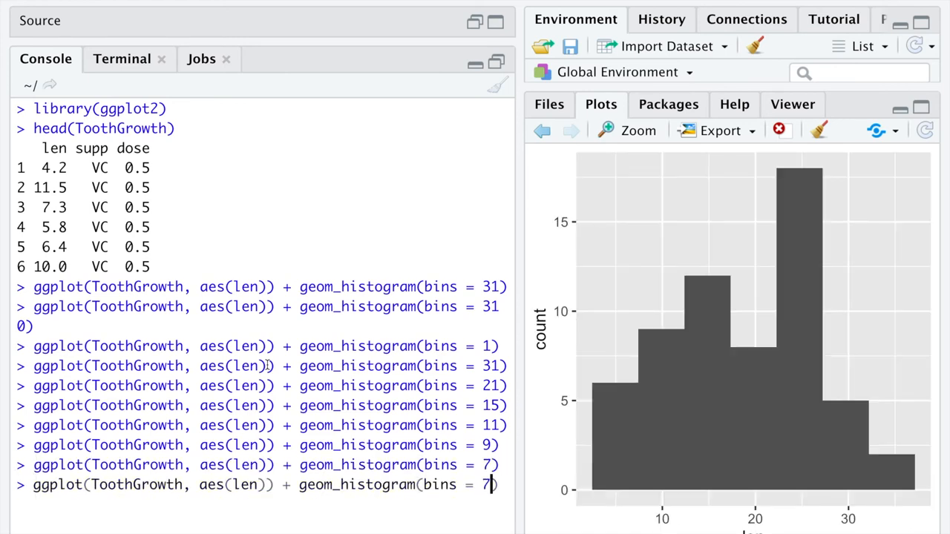
text(8)
key(Enter)
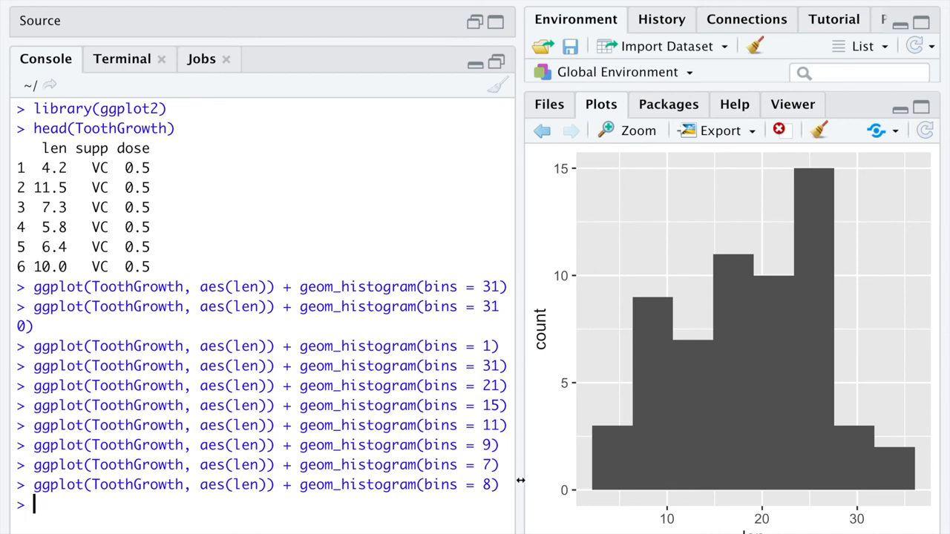
mouse_move(761, 499)
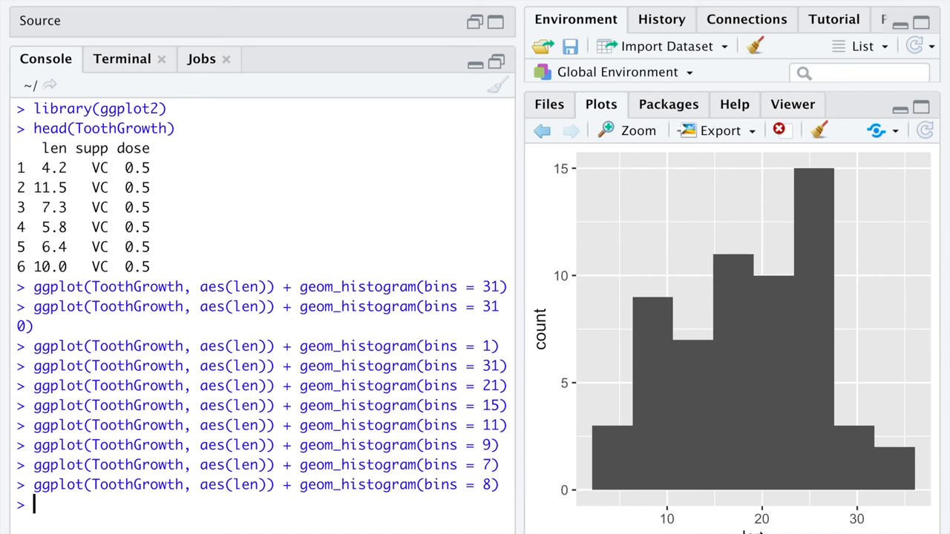
mouse_move(761, 527)
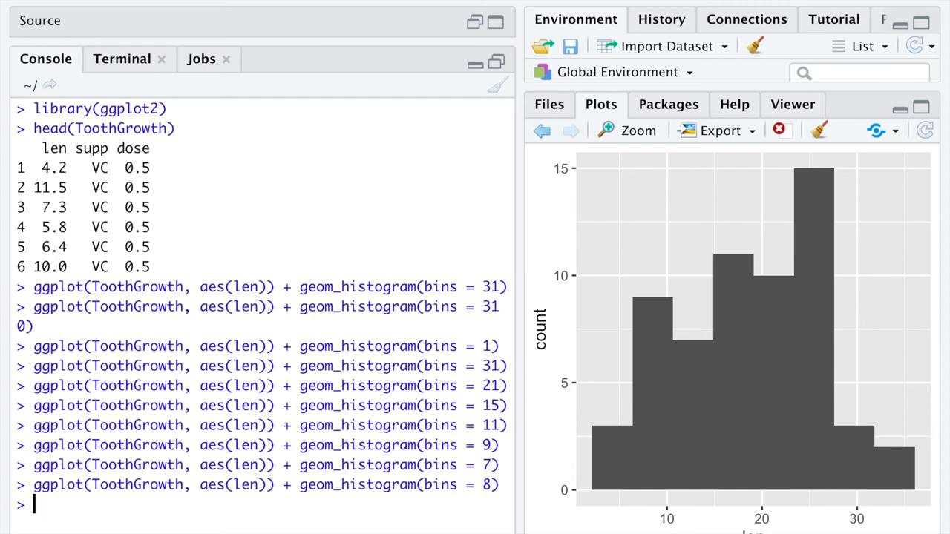
mouse_move(645, 476)
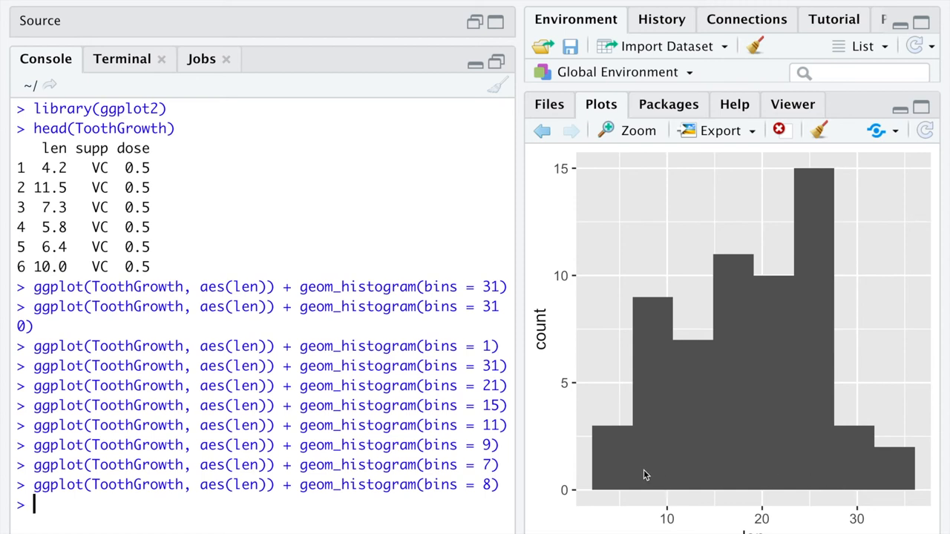
mouse_move(594, 493)
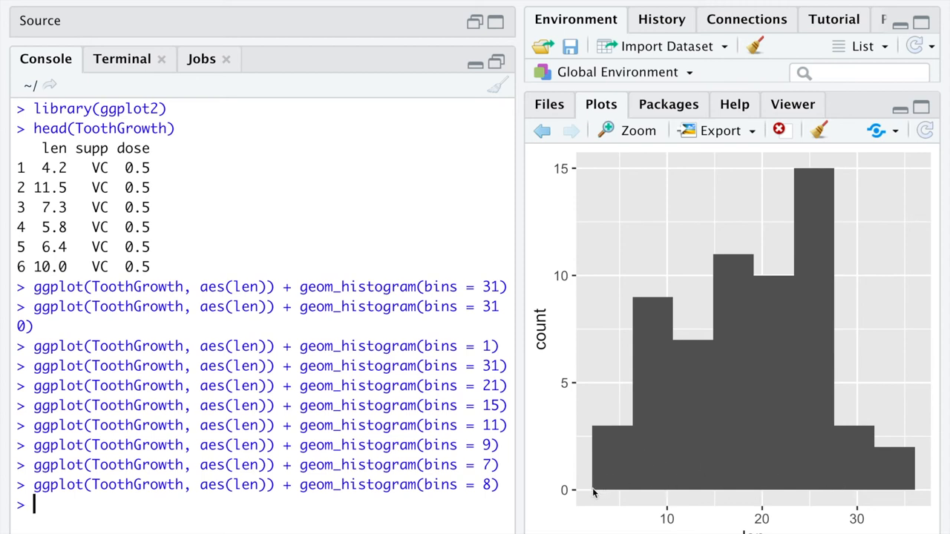
mouse_move(789, 508)
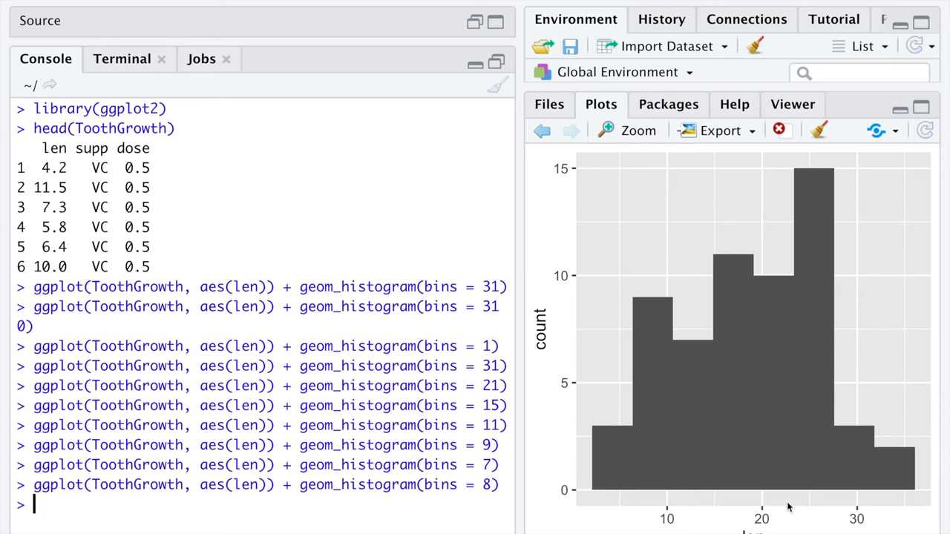
mouse_move(735, 439)
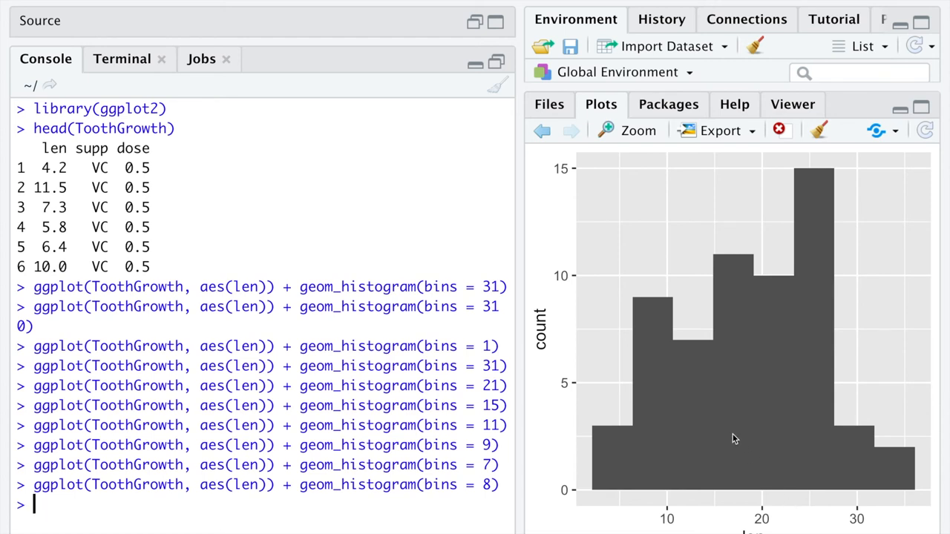
mouse_move(705, 440)
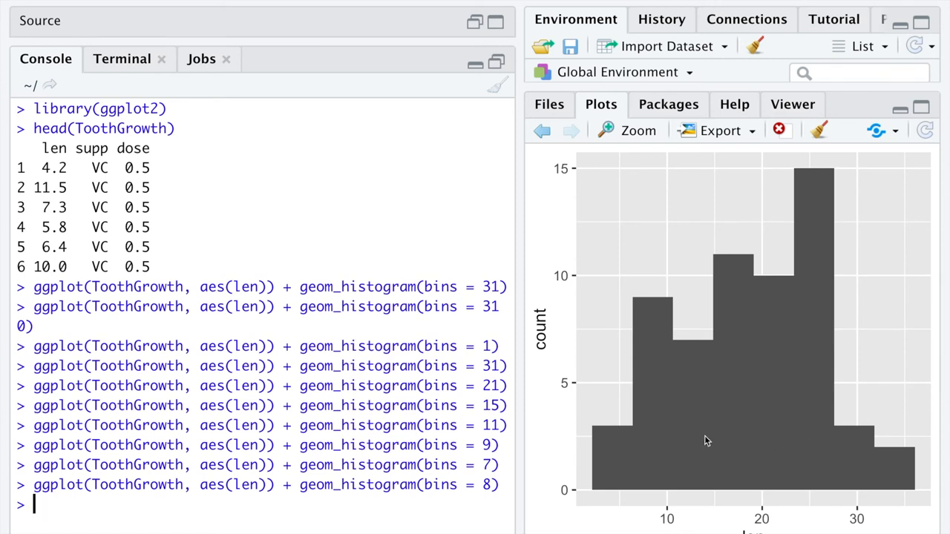
mouse_move(775, 527)
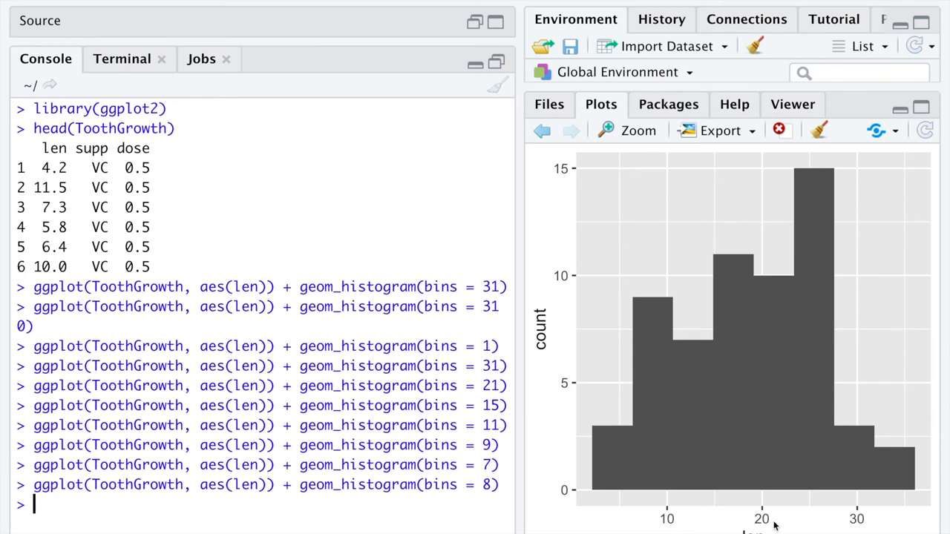
mouse_move(759, 311)
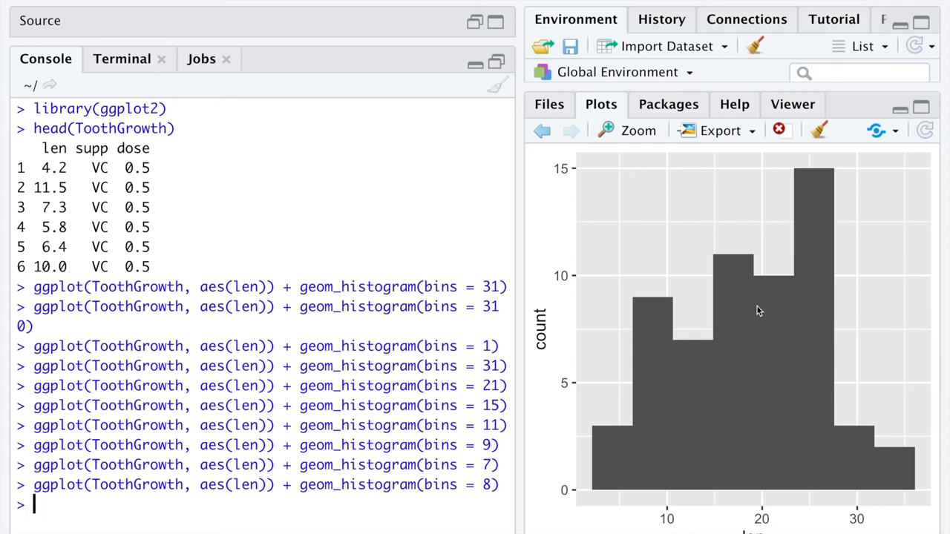
mouse_move(761, 513)
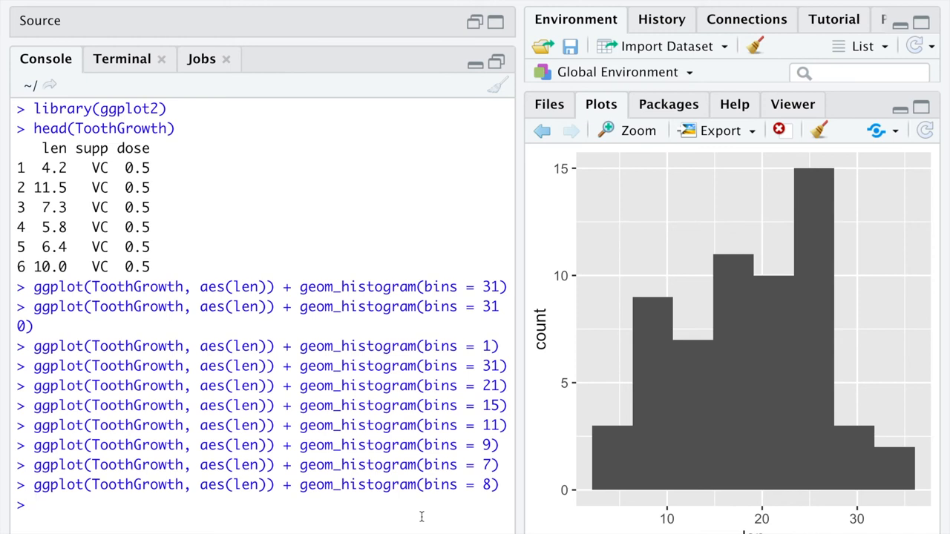
Compute mean(ToothGrowth$len), picking len from autocomplete, returning 18.81333
text(mean()
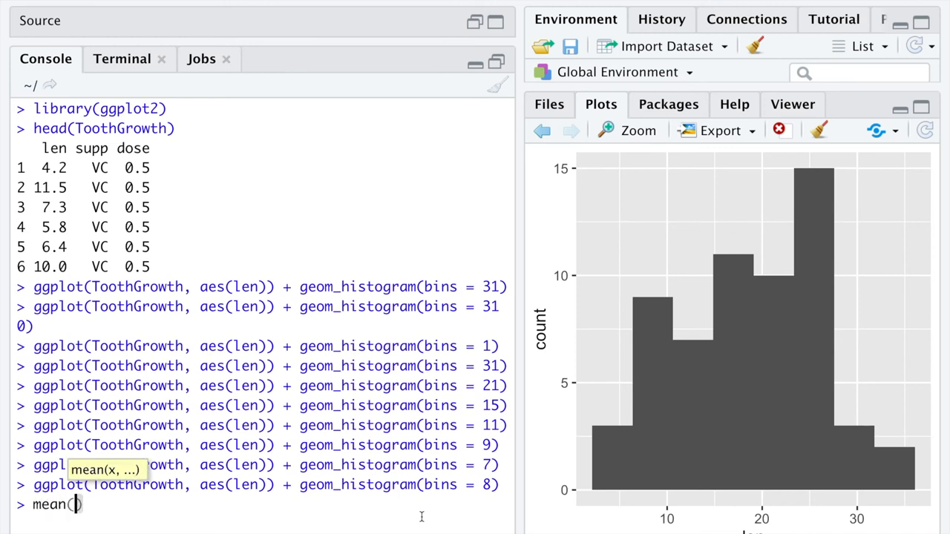
mouse_move(458, 496)
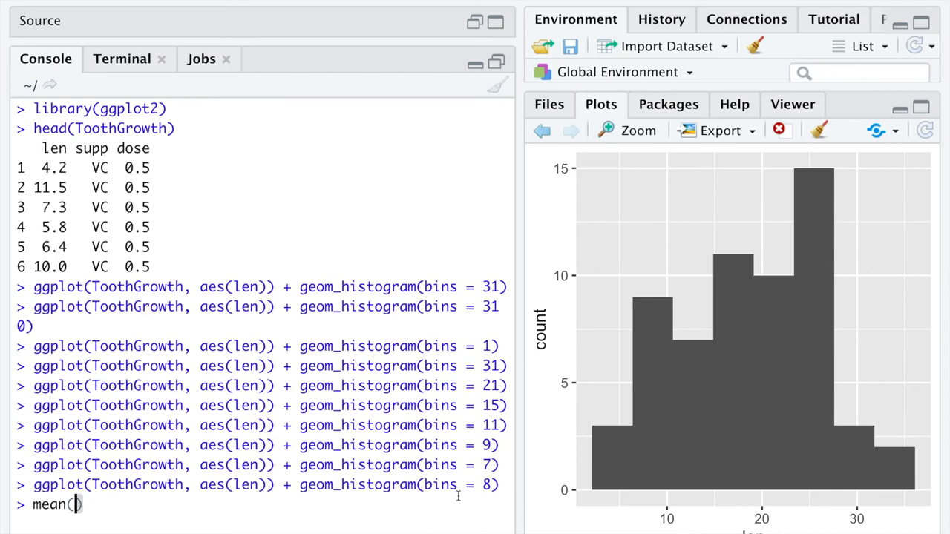
text(ToothGrowth)
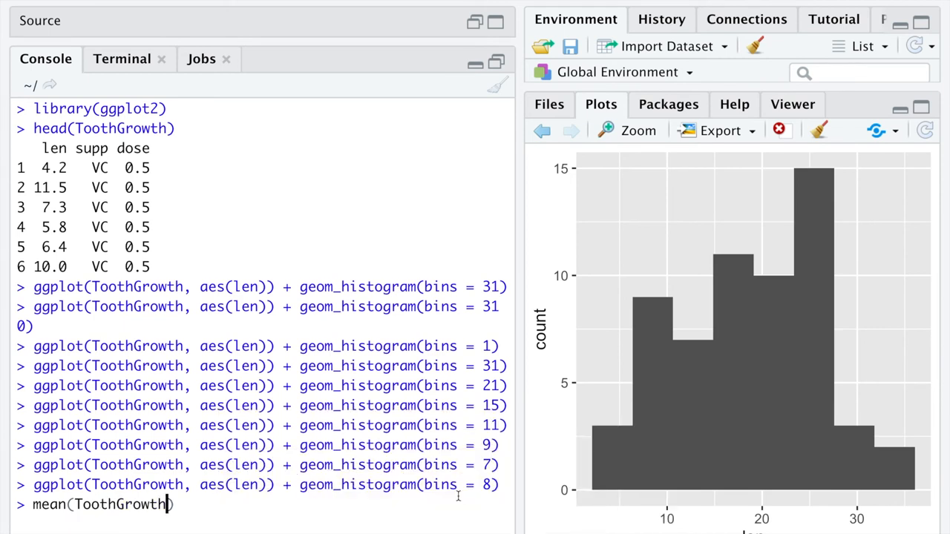
text($)
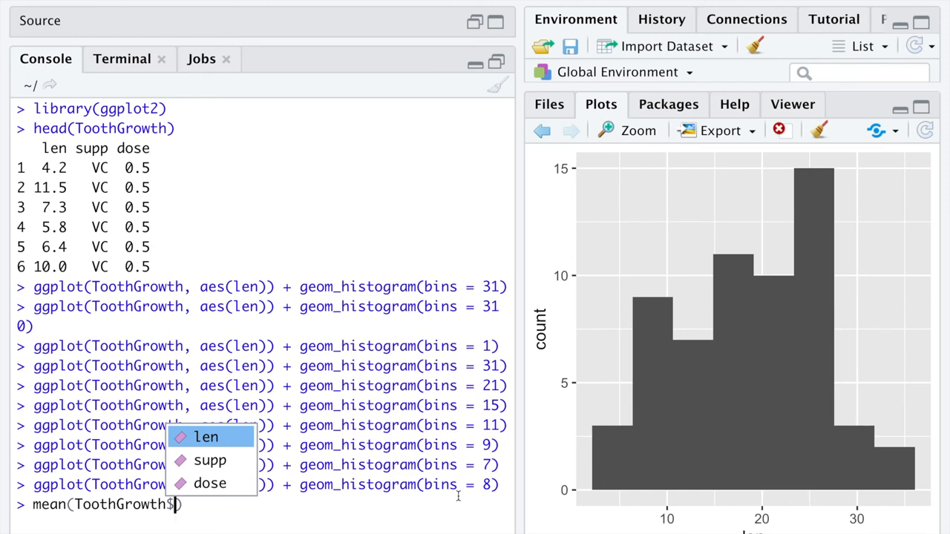
click(206, 437)
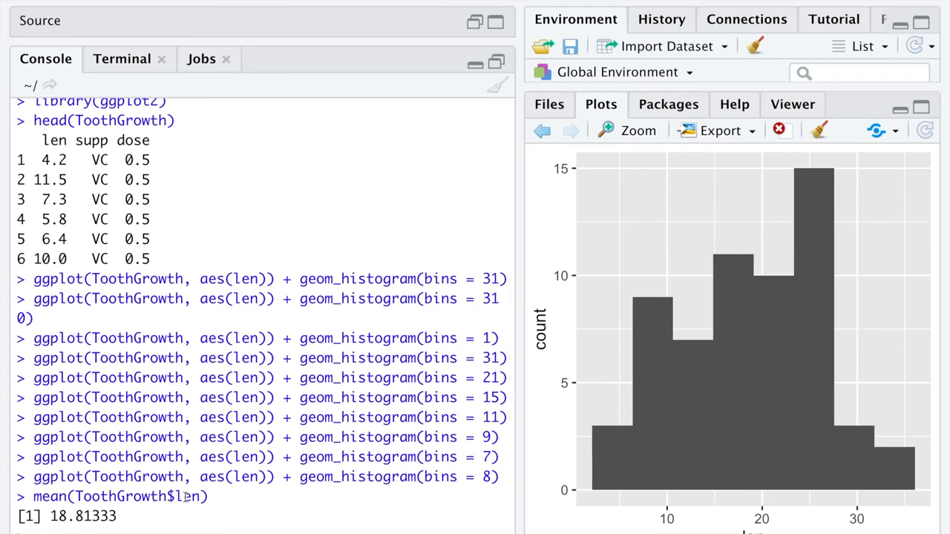
mouse_move(763, 507)
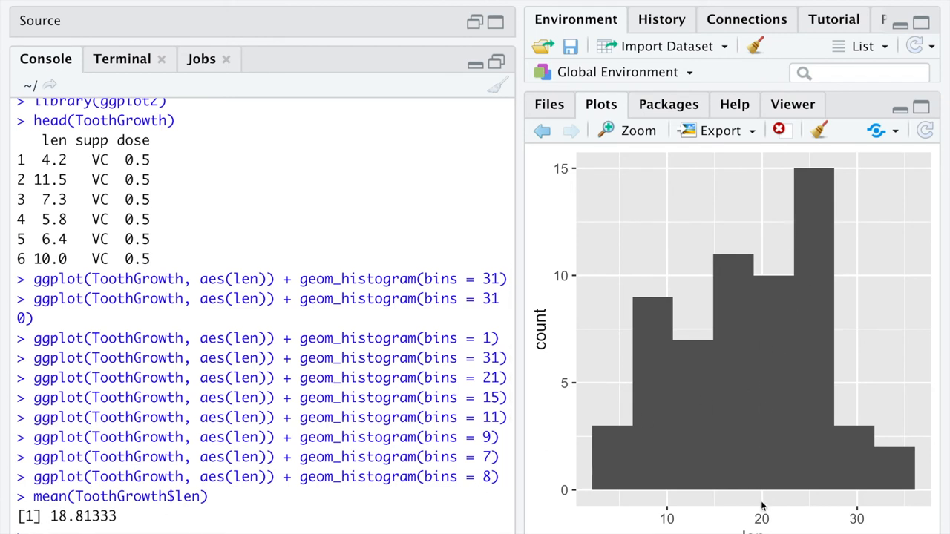
mouse_move(746, 163)
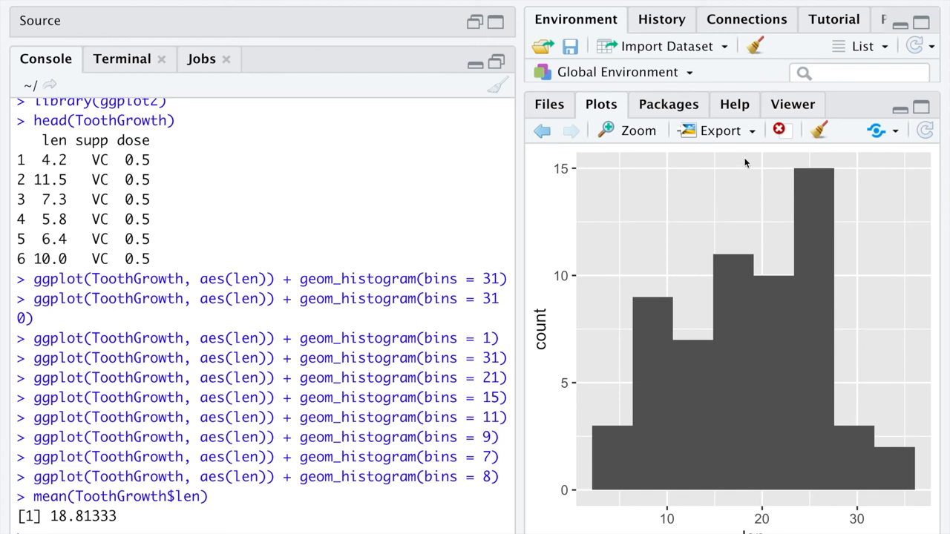
mouse_move(745, 375)
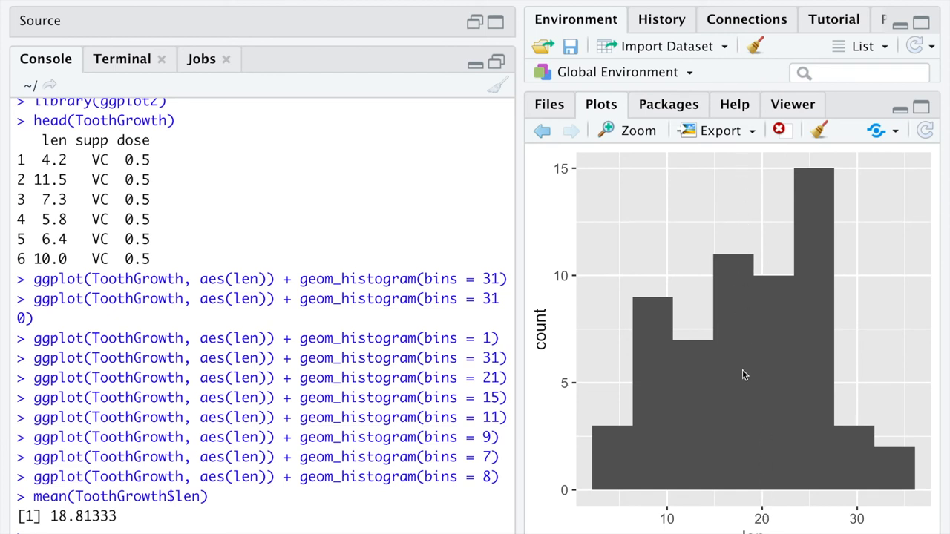
mouse_move(752, 508)
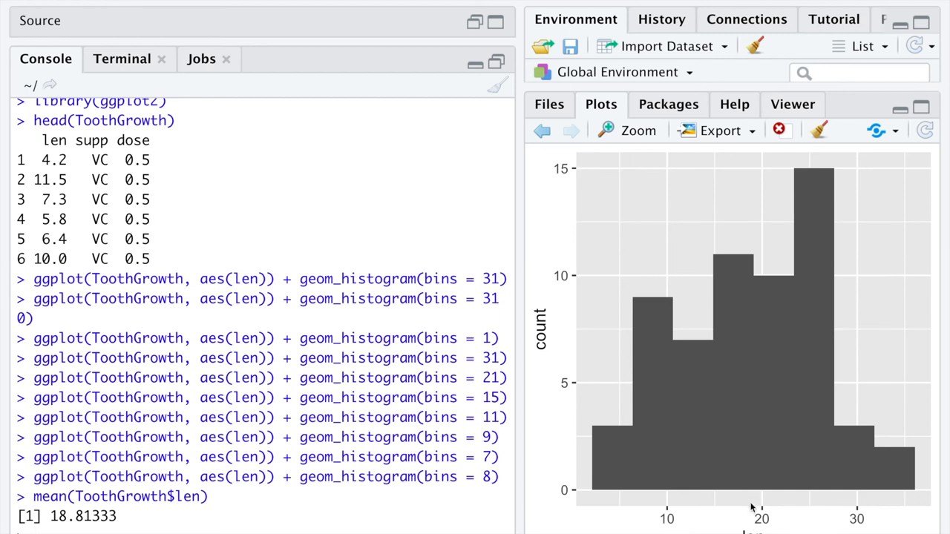
mouse_move(753, 494)
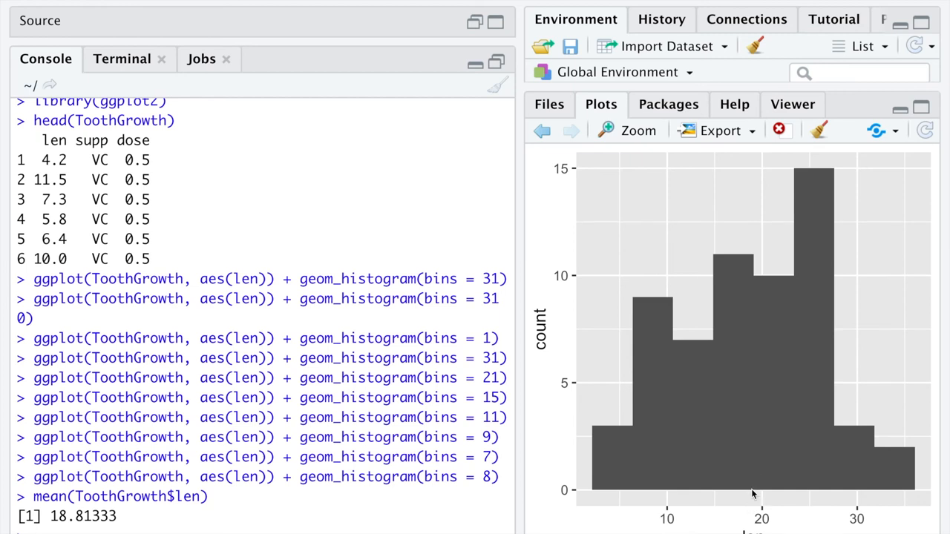
mouse_move(752, 512)
text(median(ToothGrowth$len))
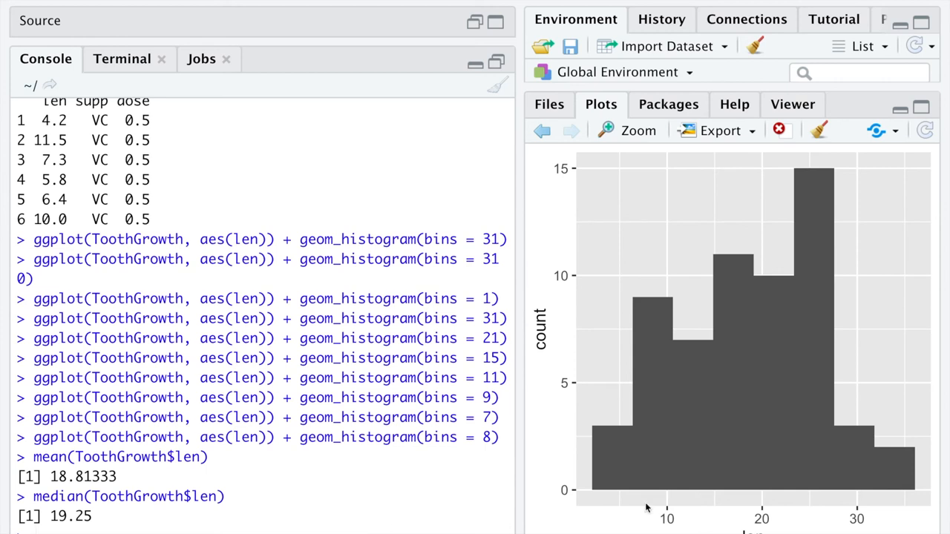
mouse_move(832, 352)
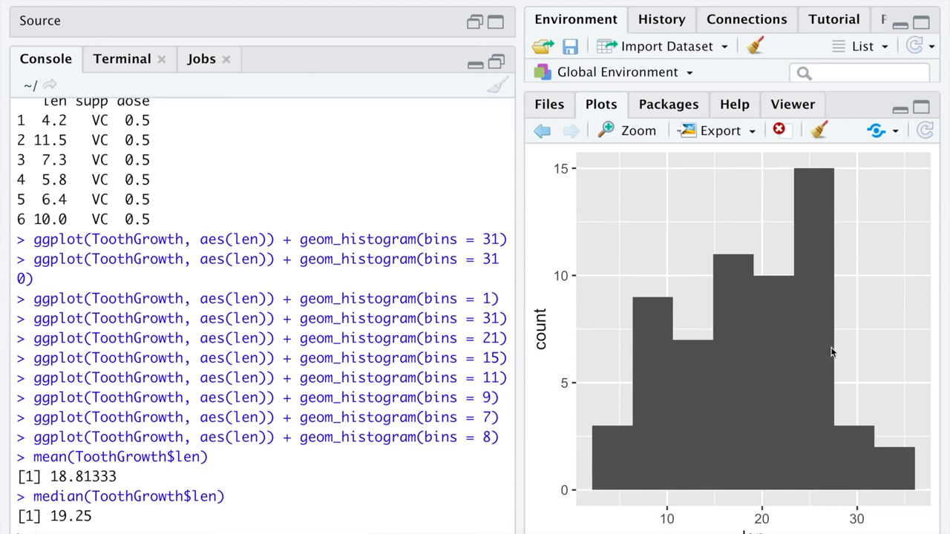
mouse_move(581, 460)
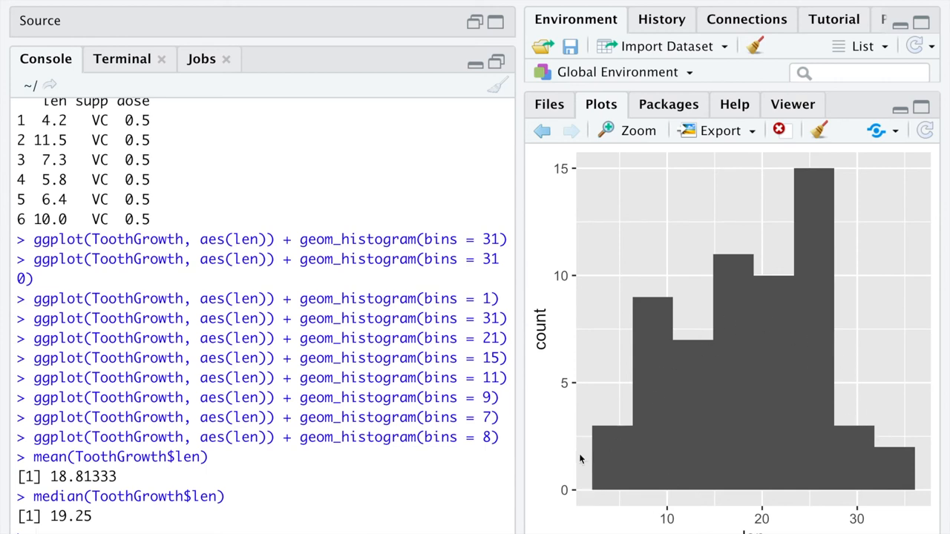
mouse_move(623, 383)
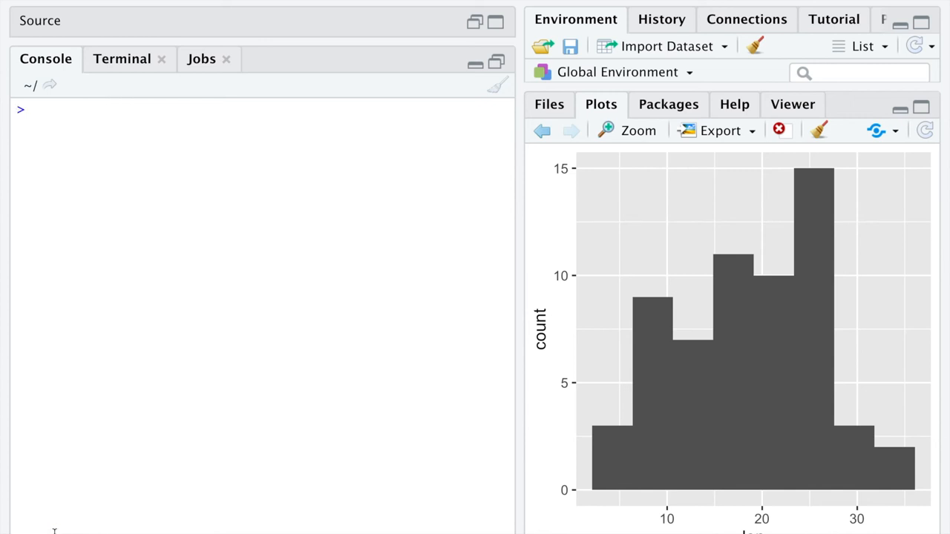
Run head(ChickWeight) to list the first six rows in the cleared console
text(head(G)
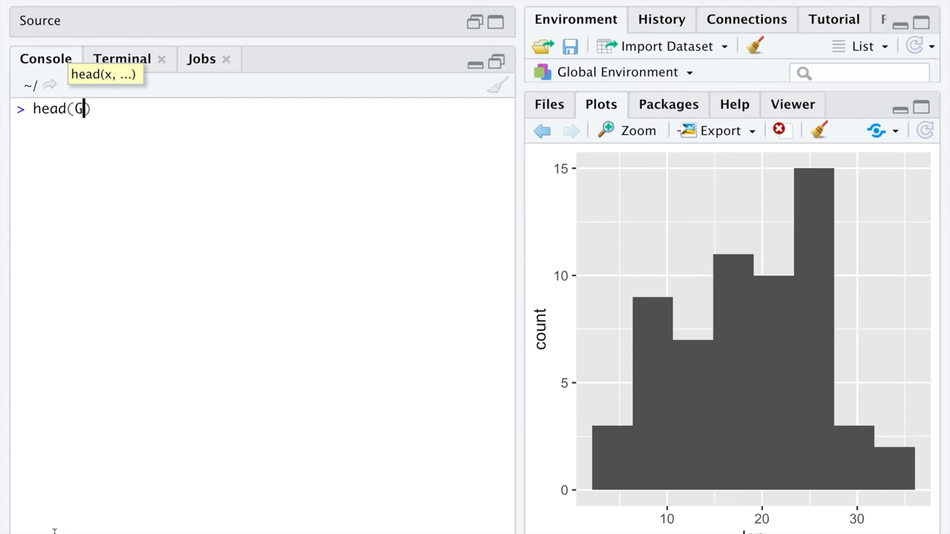
text(ChickWeight)
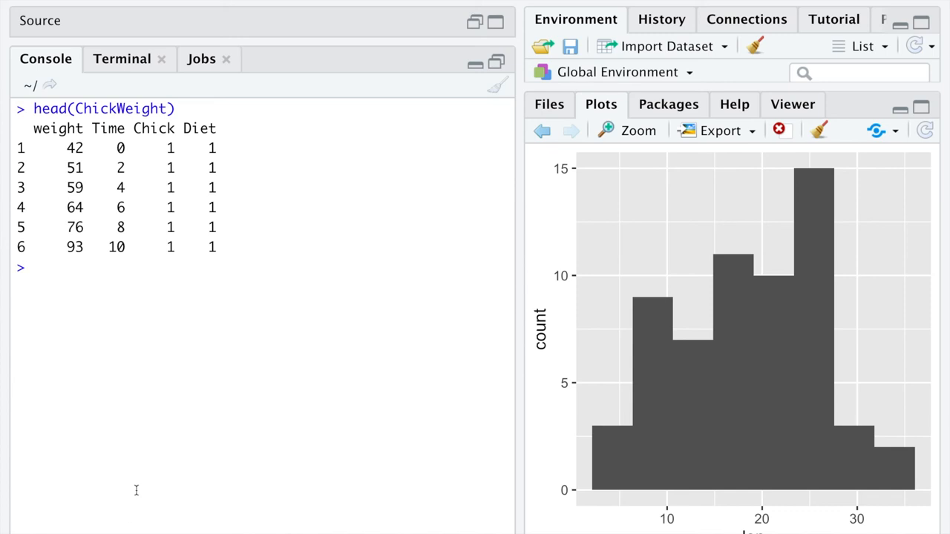
double_click(49, 108)
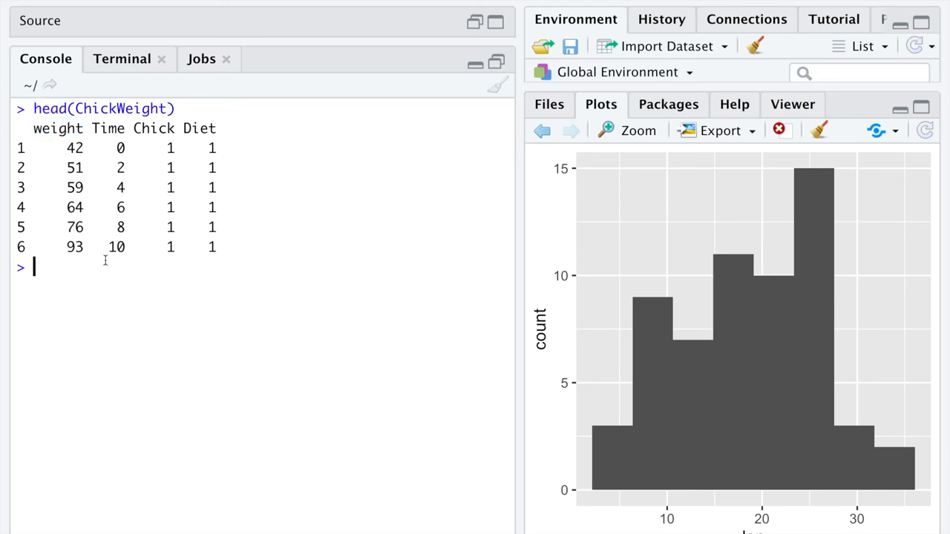
mouse_move(127, 296)
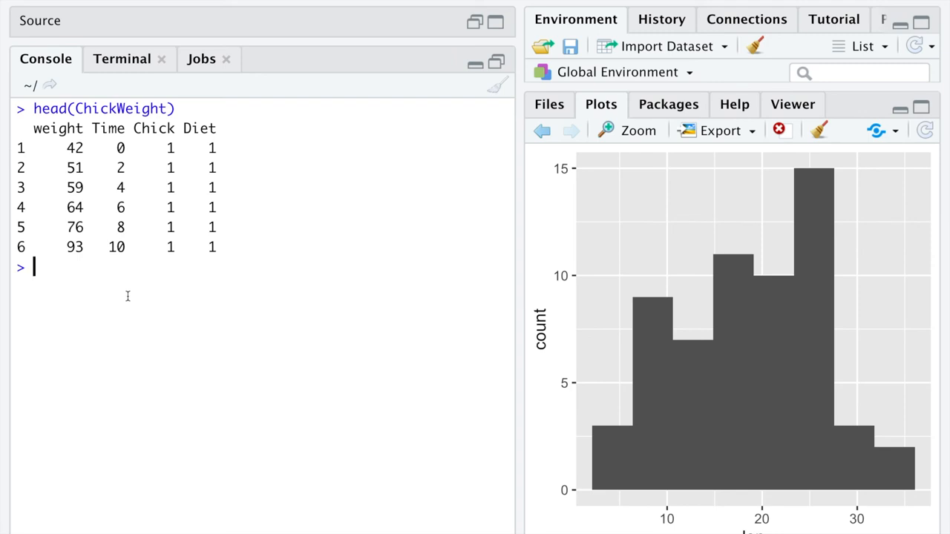
Plot ggplot(ChickWeight, aes(weight)) + geom_histogram(bins = 31) in the console
text(ggplot()
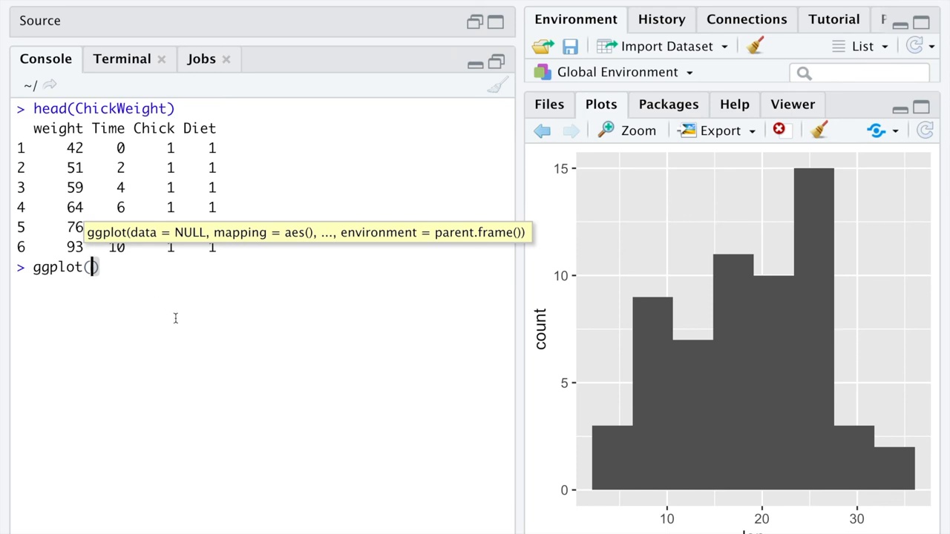
text(ChickWeight,)
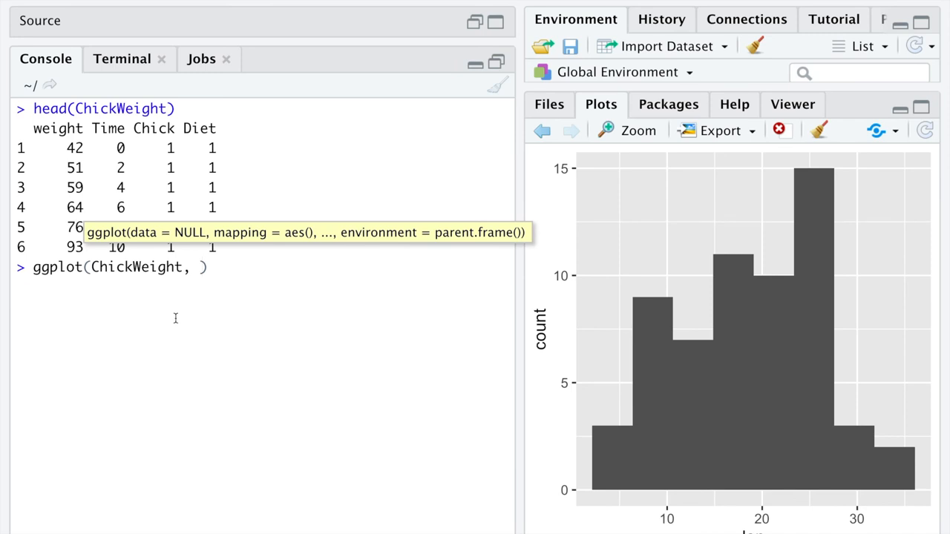
text(aes()
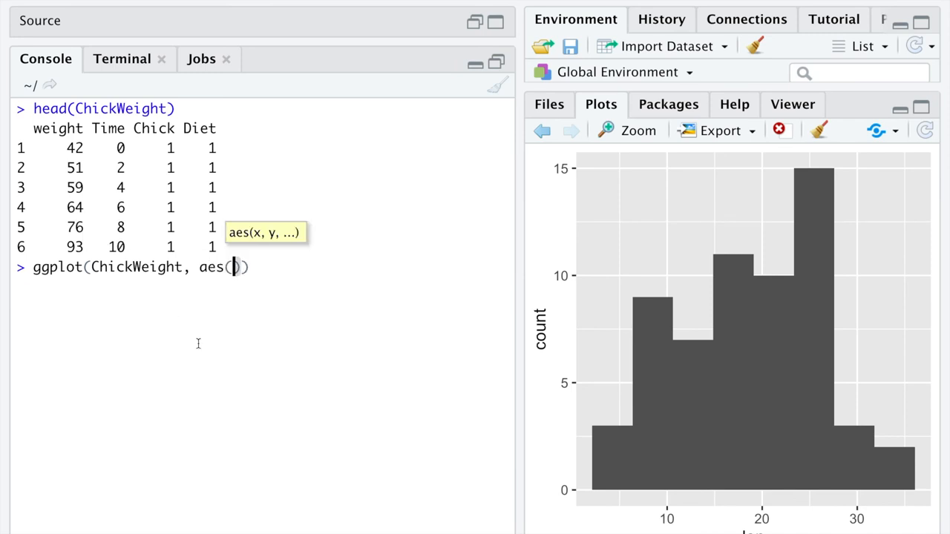
text(weig)
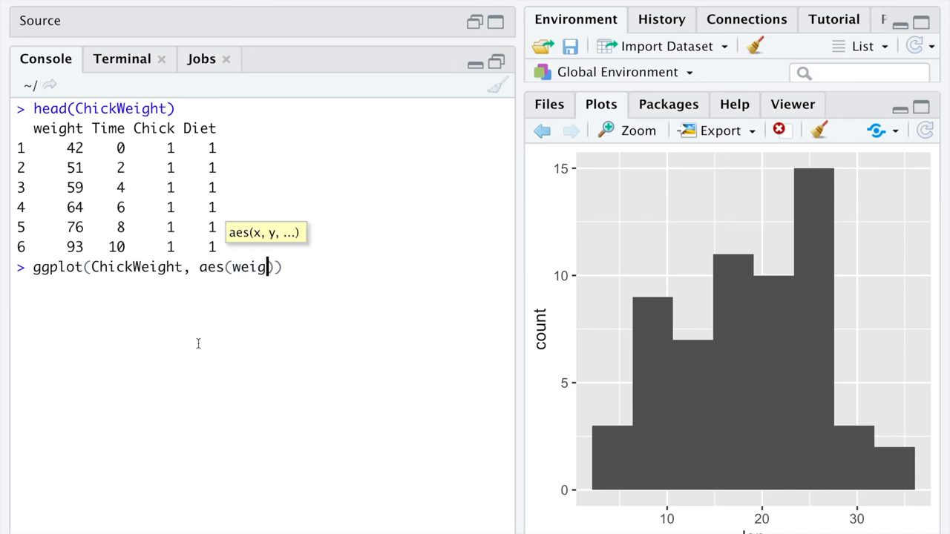
text(ht)
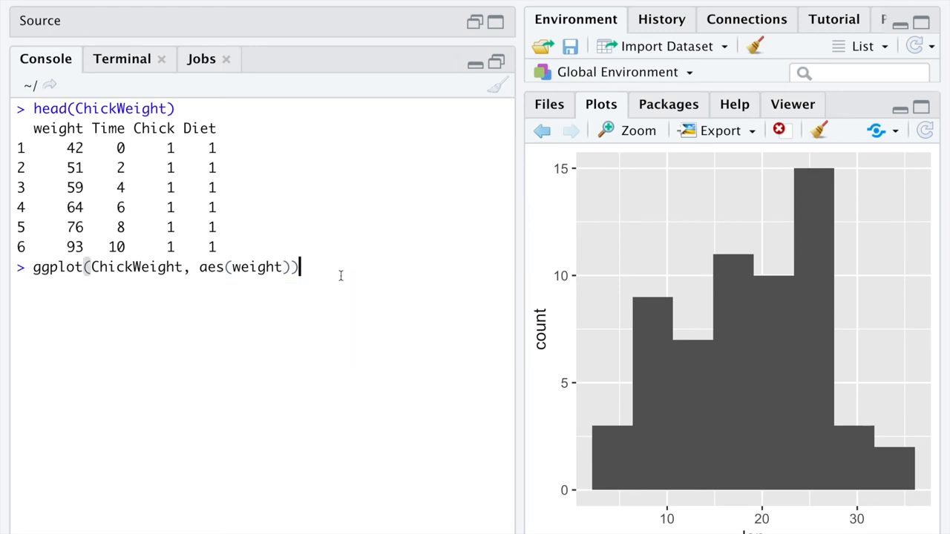
mouse_move(345, 278)
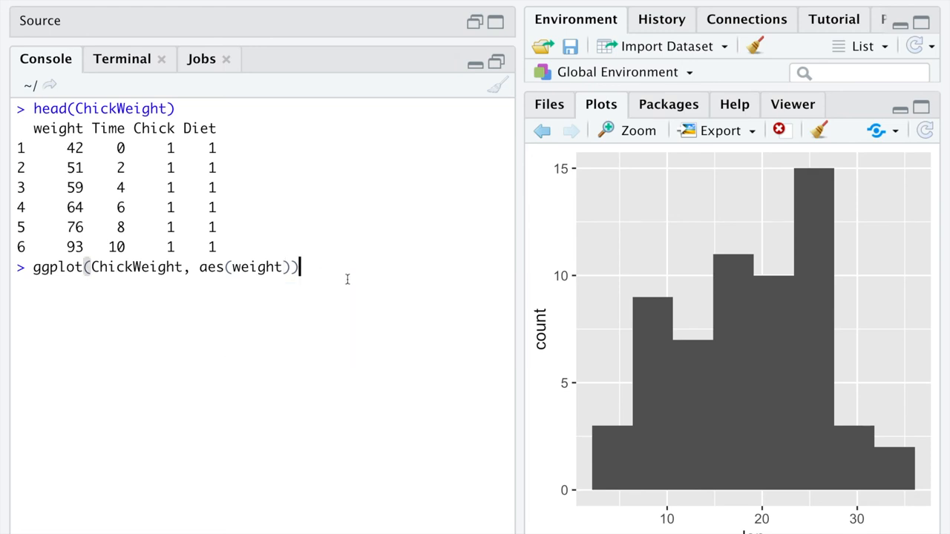
text(+ geom_histogram()
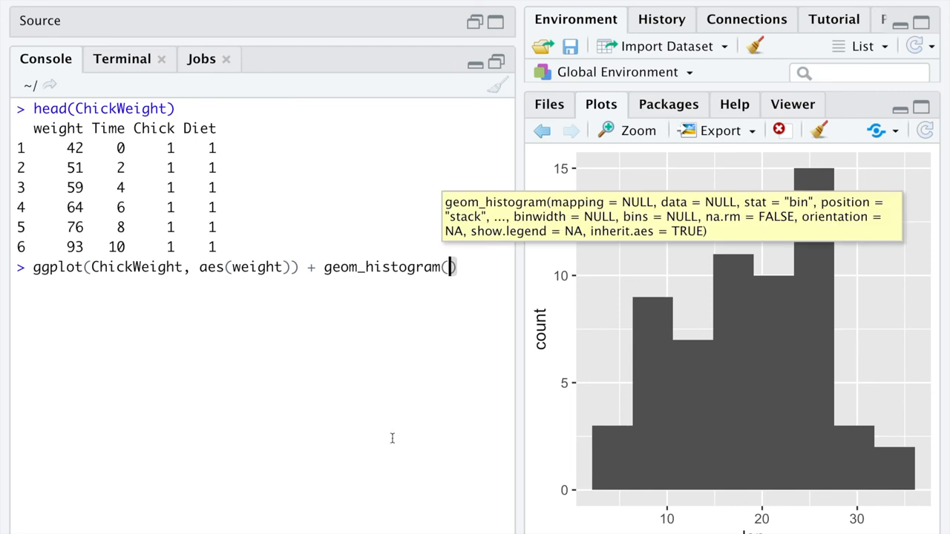
text(bins =)
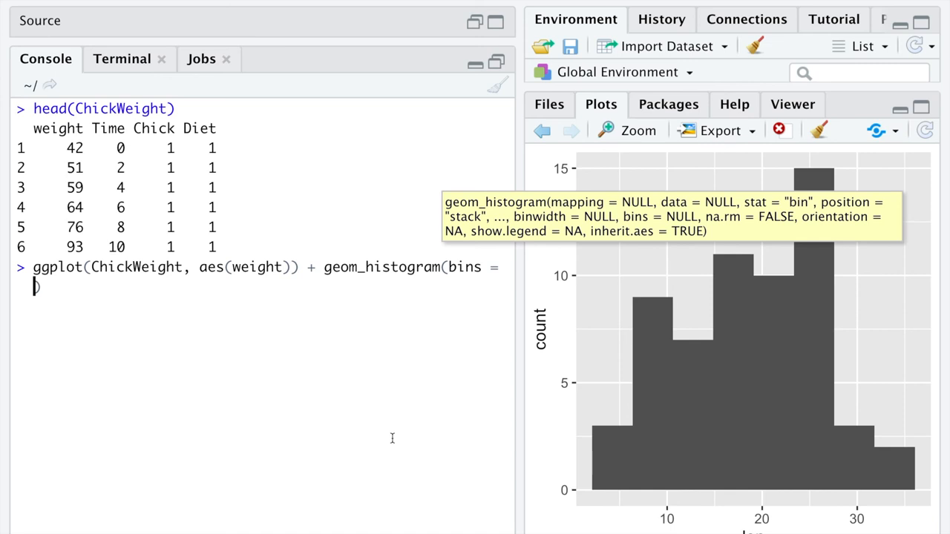
text(31))
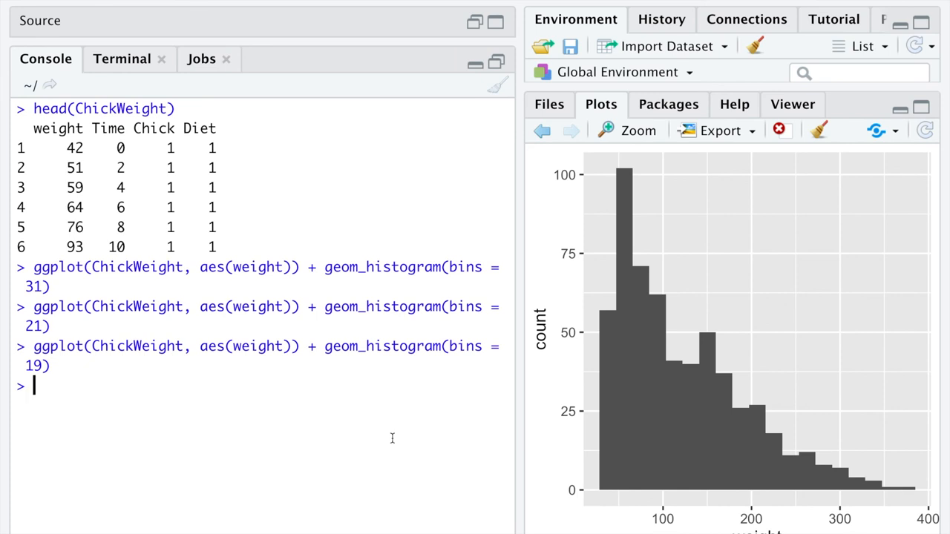
mouse_move(652, 413)
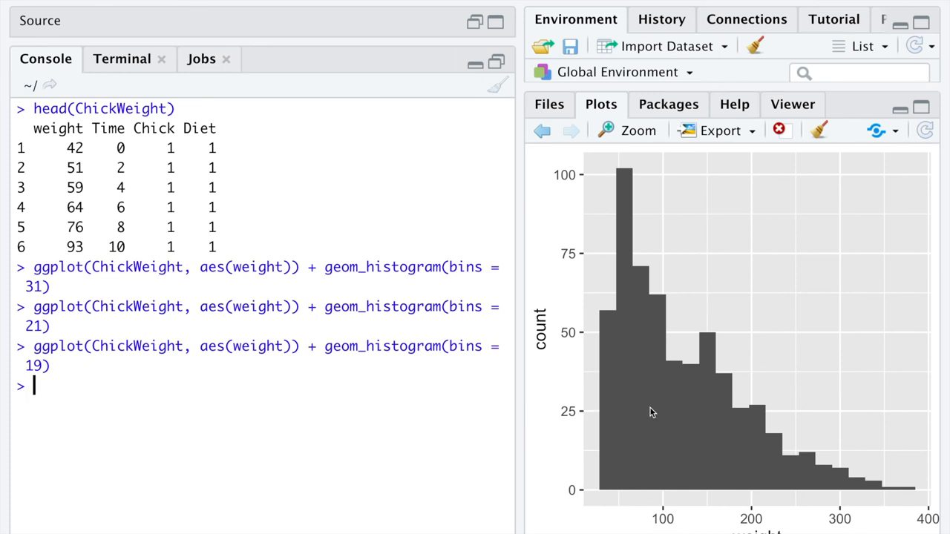
mouse_move(652, 531)
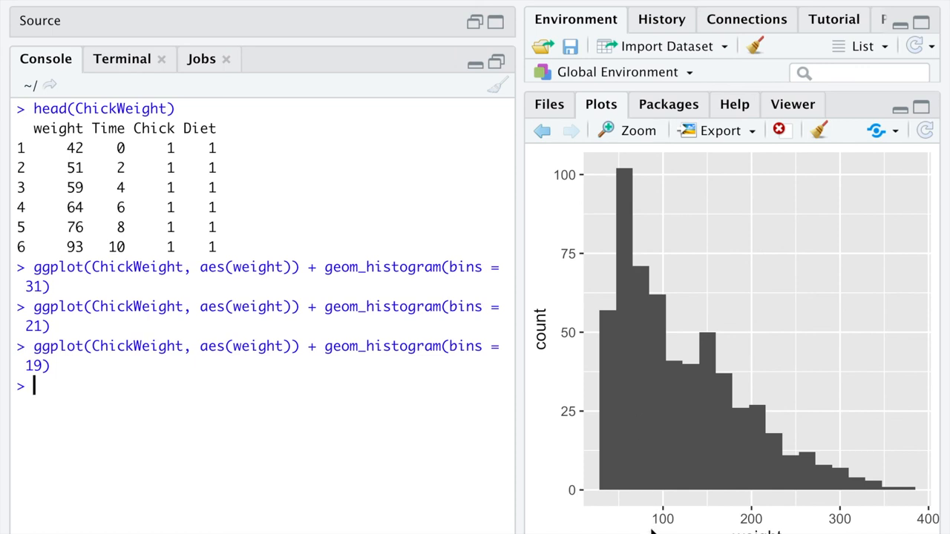
mouse_move(633, 498)
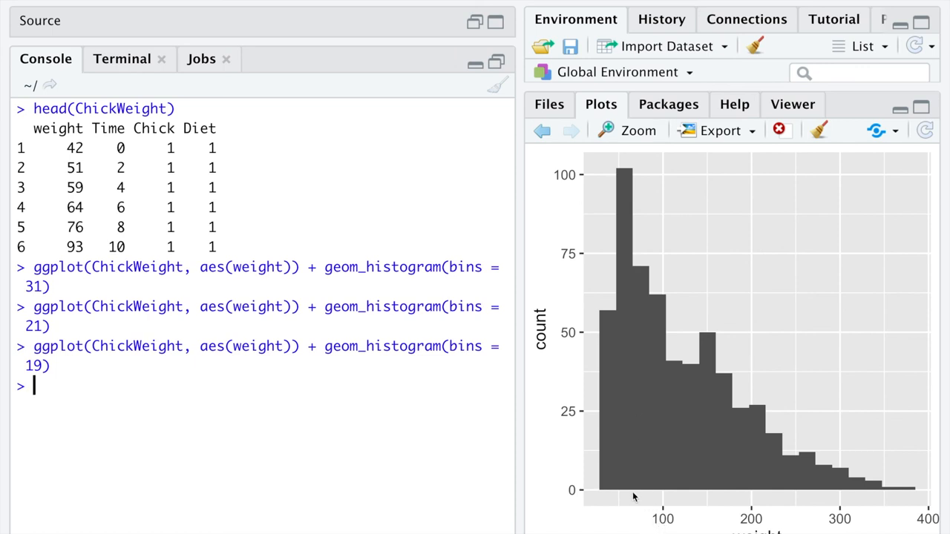
mouse_move(659, 328)
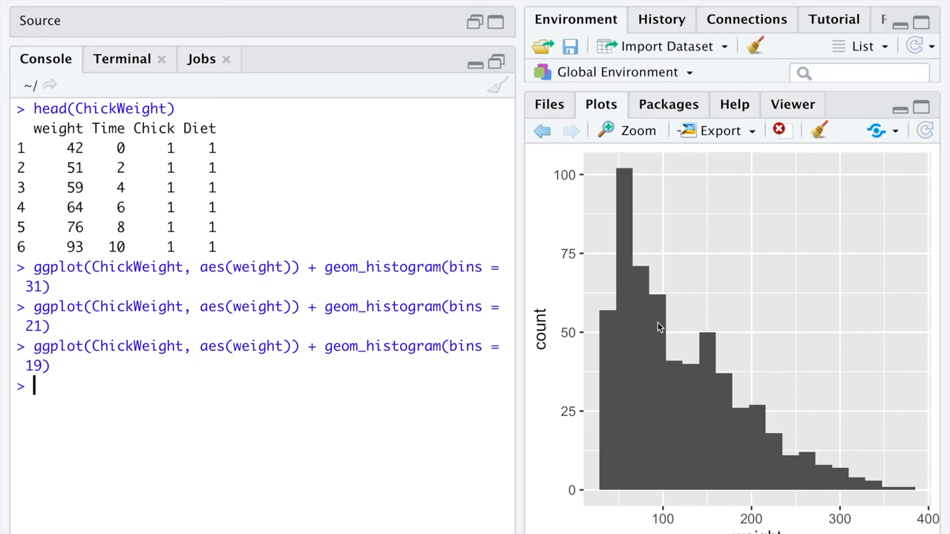
mouse_move(665, 527)
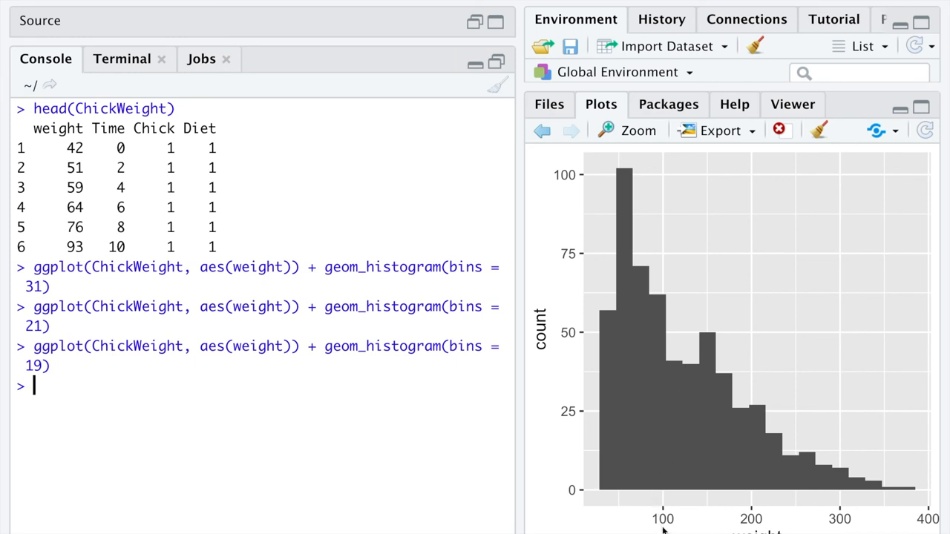
mouse_move(853, 499)
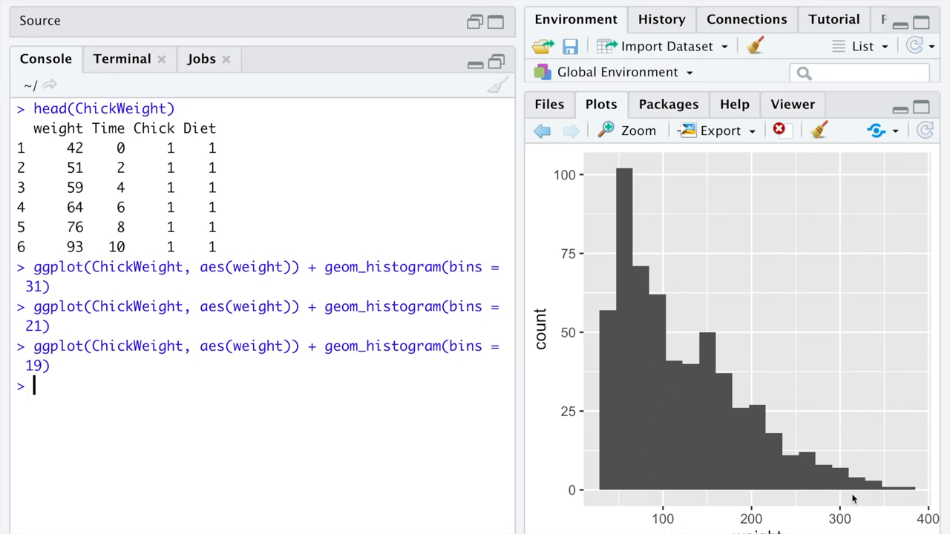
mouse_move(885, 509)
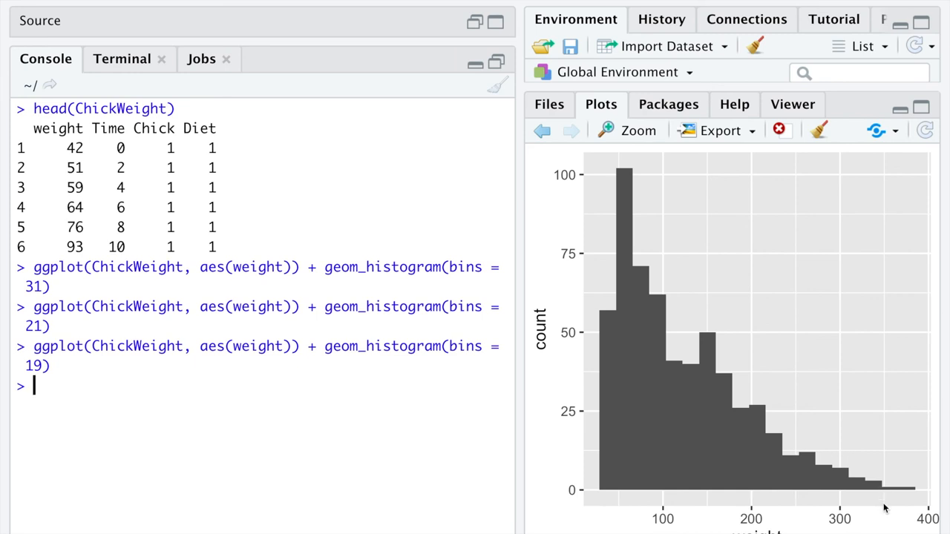
mouse_move(718, 442)
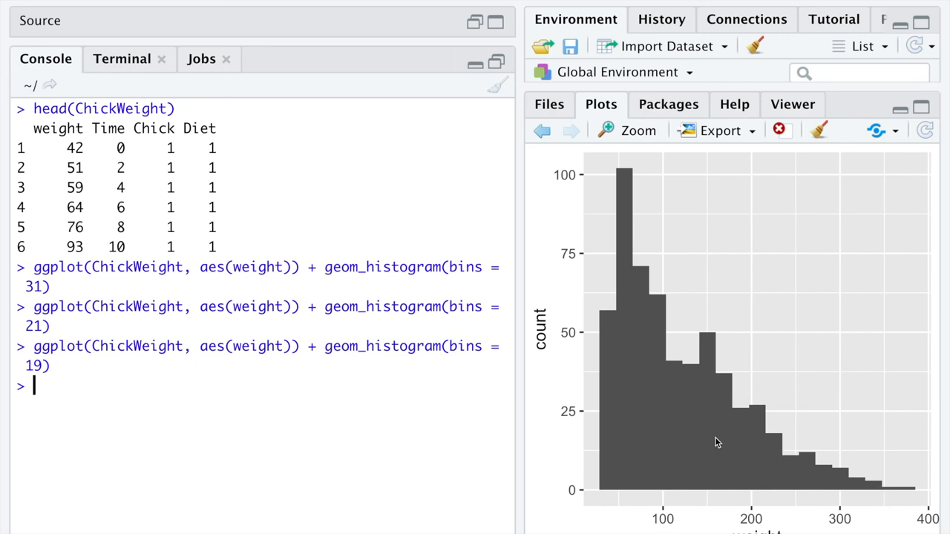
mouse_move(752, 522)
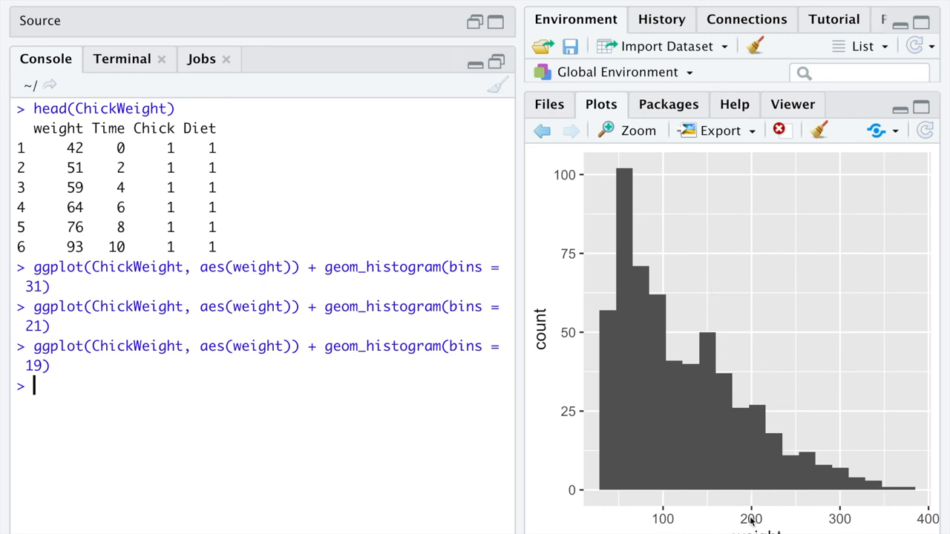
mouse_move(434, 477)
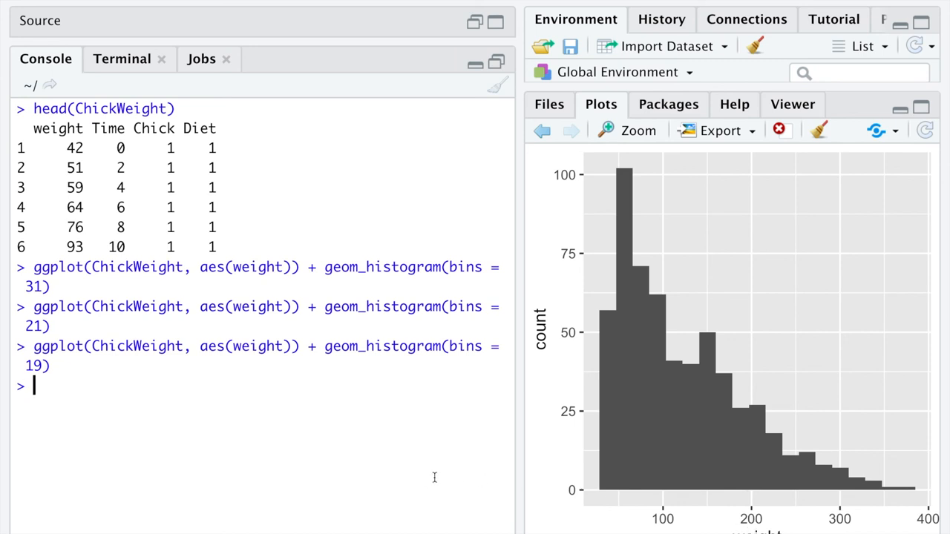
Compute mean(ChickWeight$weight), giving 121.8183
text(mean(ChickWeight)
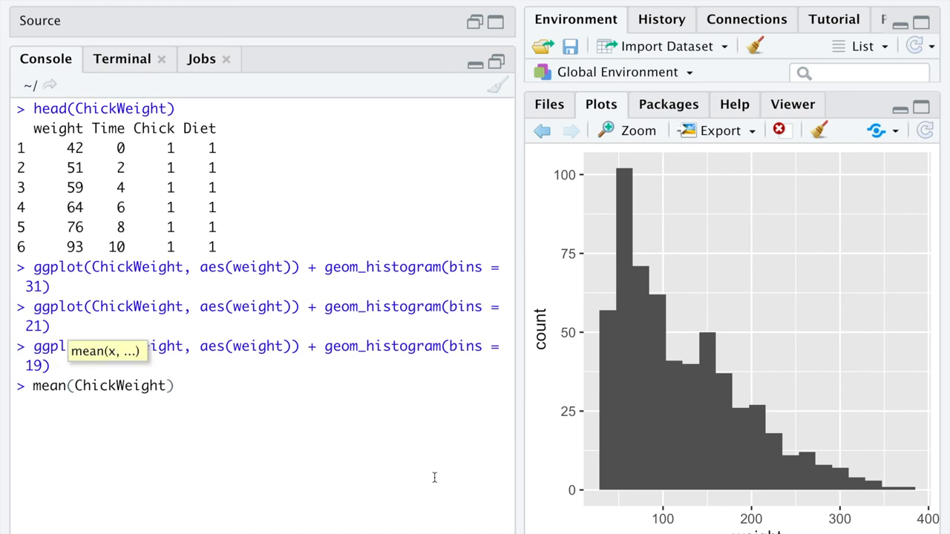
text($weight)
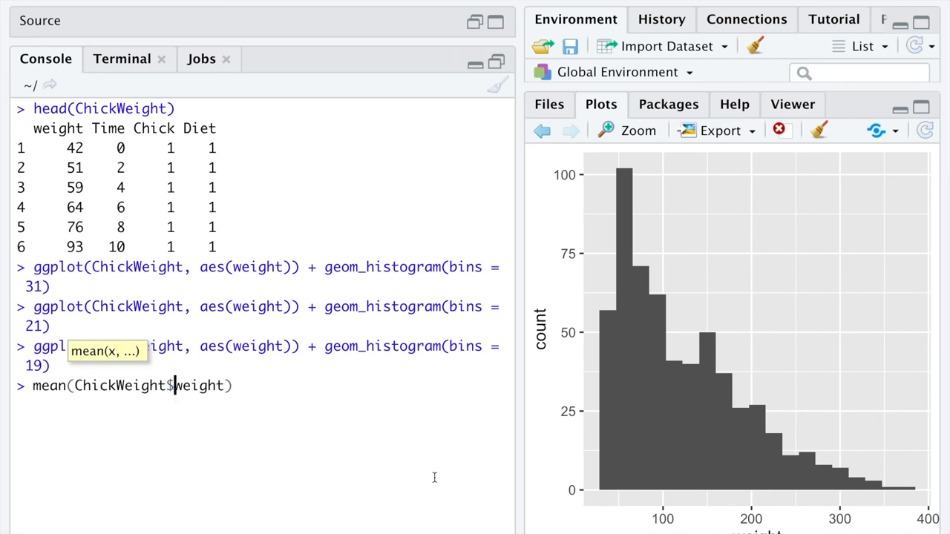
double_click(122, 385)
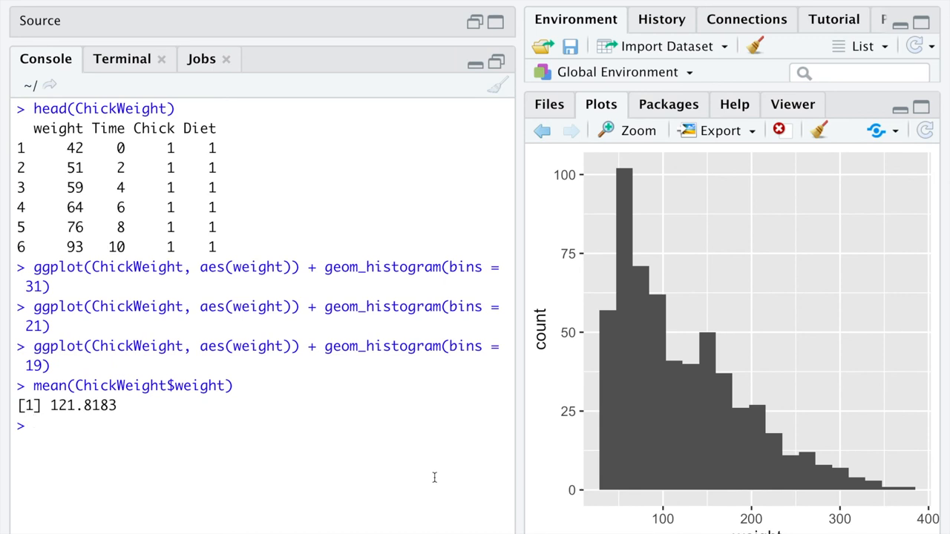
Recall the command as median(ChickWeight$weight) and run it
text(mean(ChickWeight$weight))
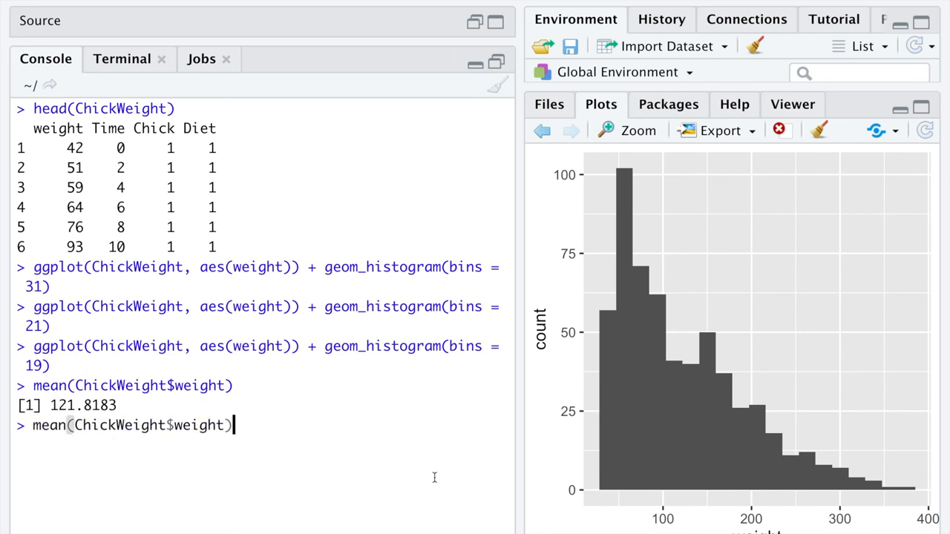
text(median(ChickWeight$weight))
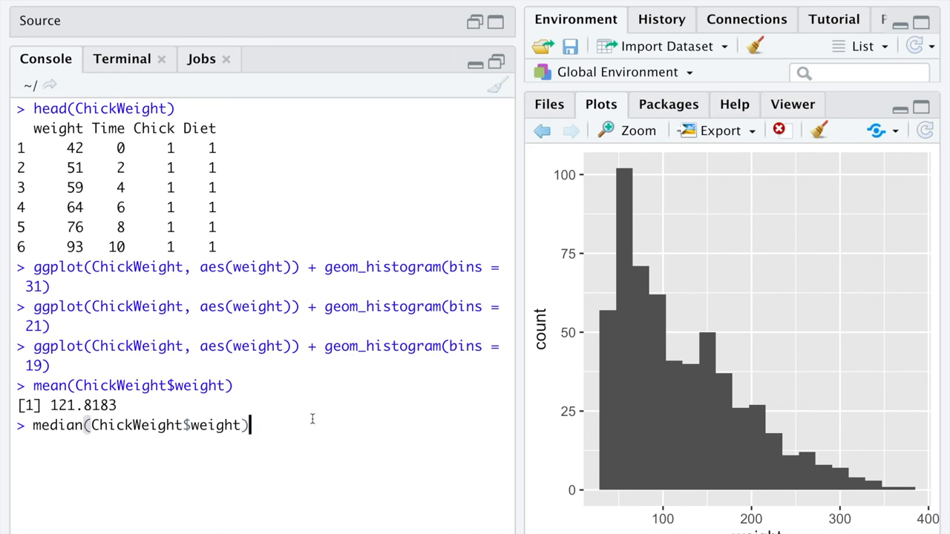
key(Enter)
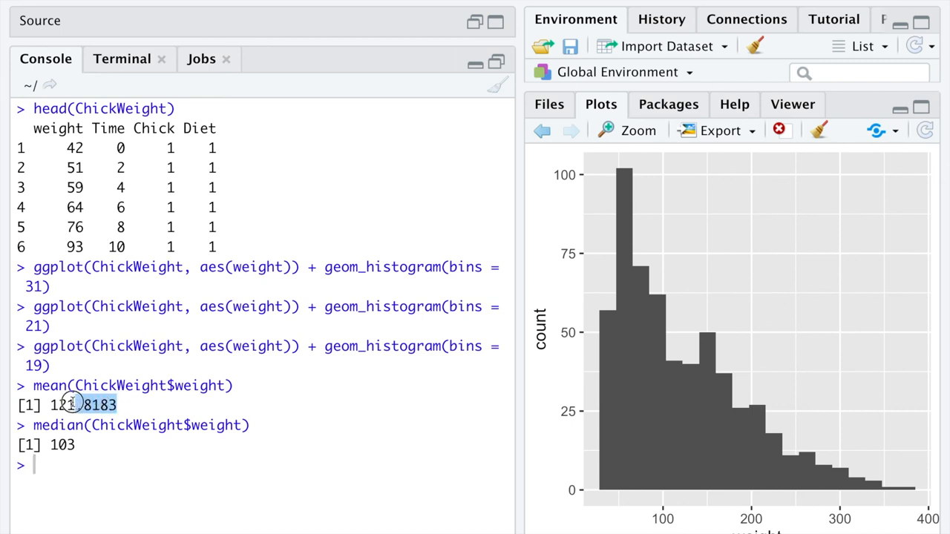
Highlight the mean 121.8183 and median 103 outputs in the console
double_click(82, 405)
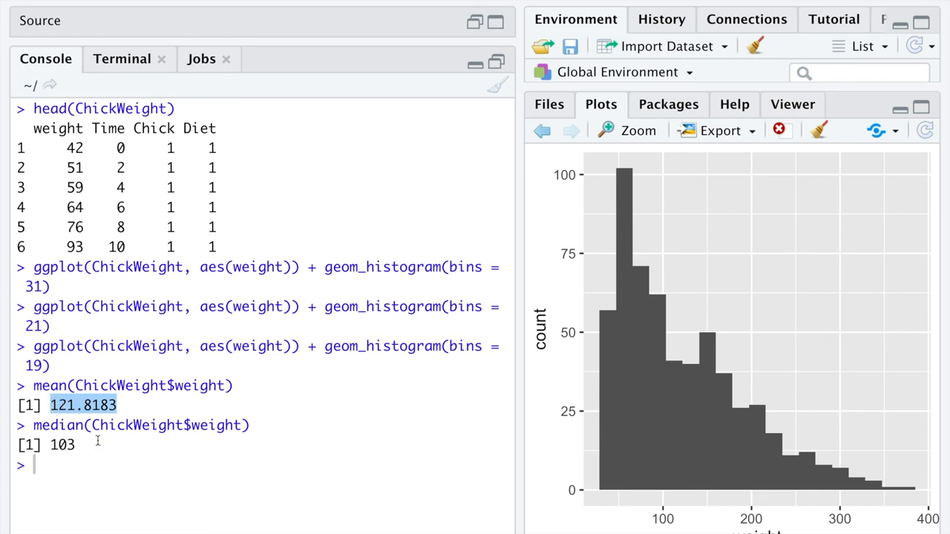
double_click(61, 444)
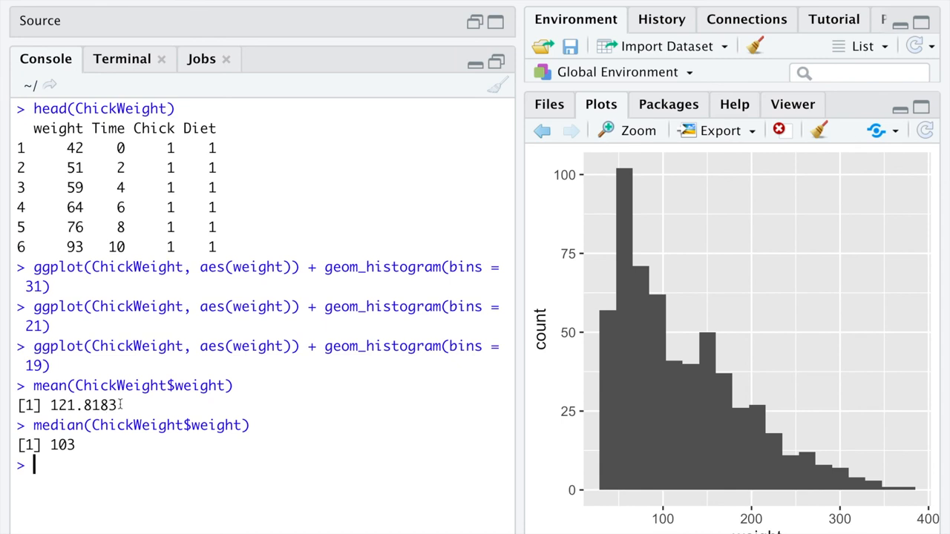
double_click(61, 444)
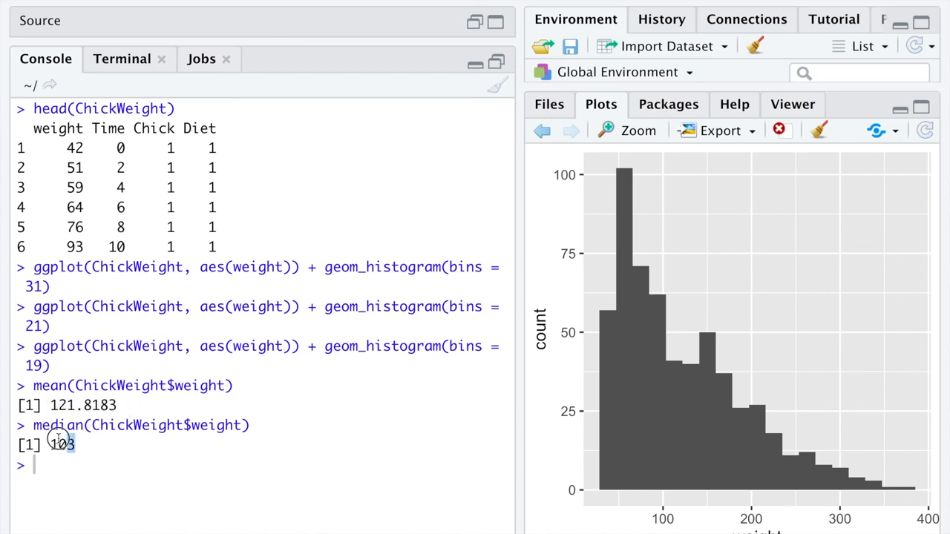
double_click(61, 444)
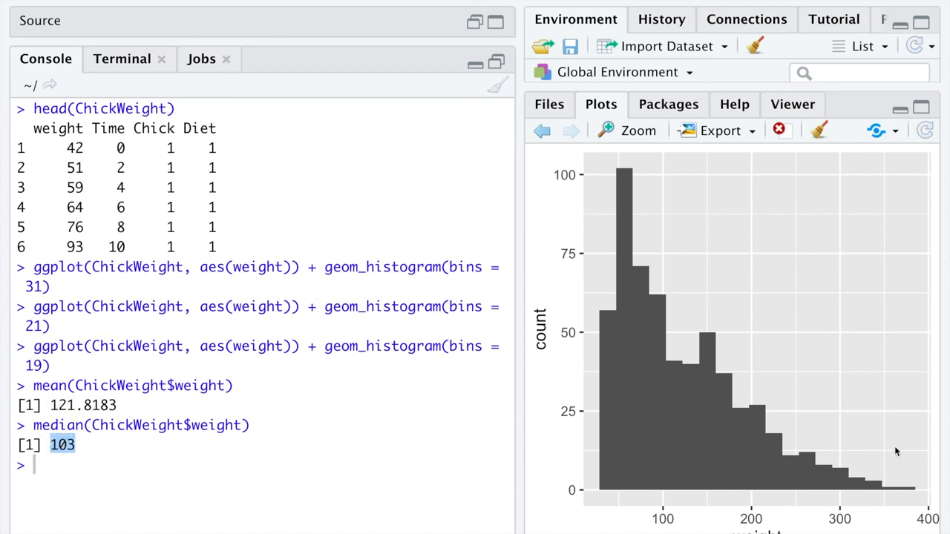
mouse_move(863, 504)
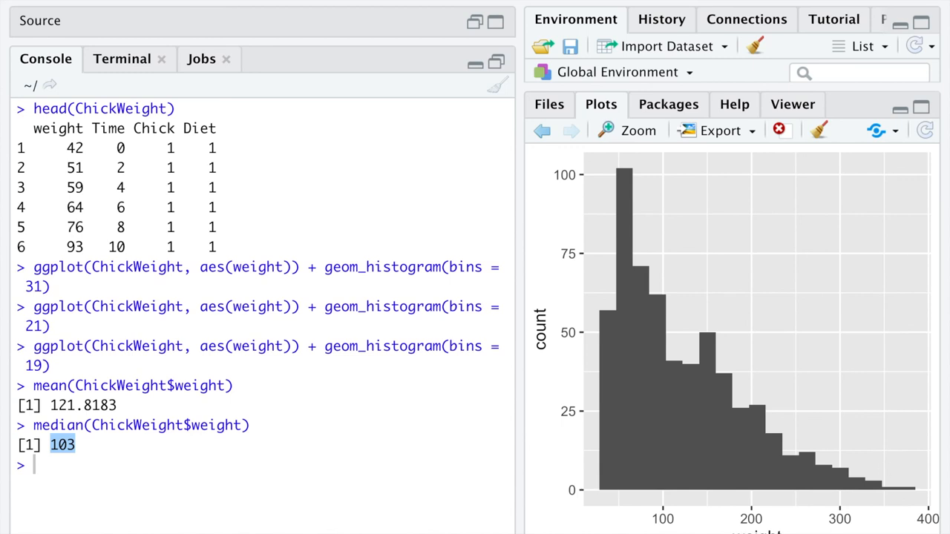
mouse_move(649, 227)
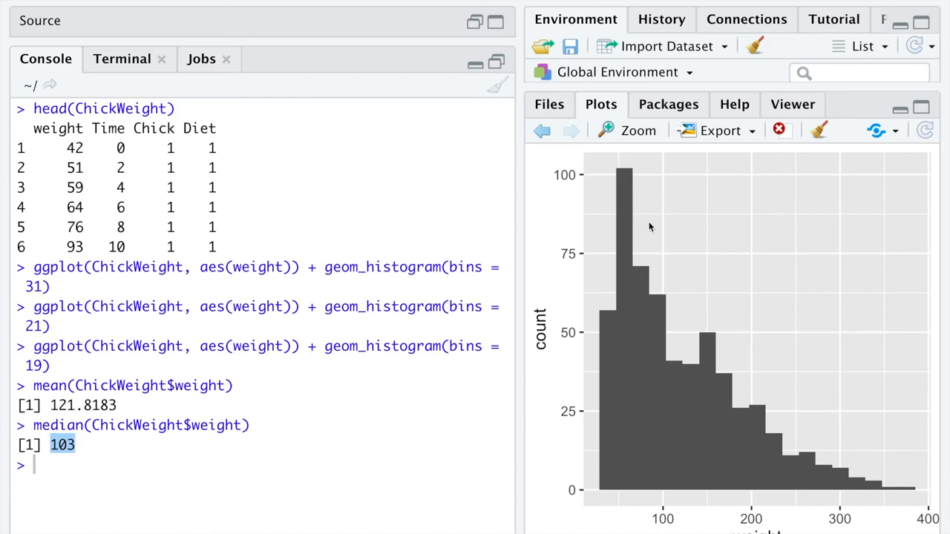